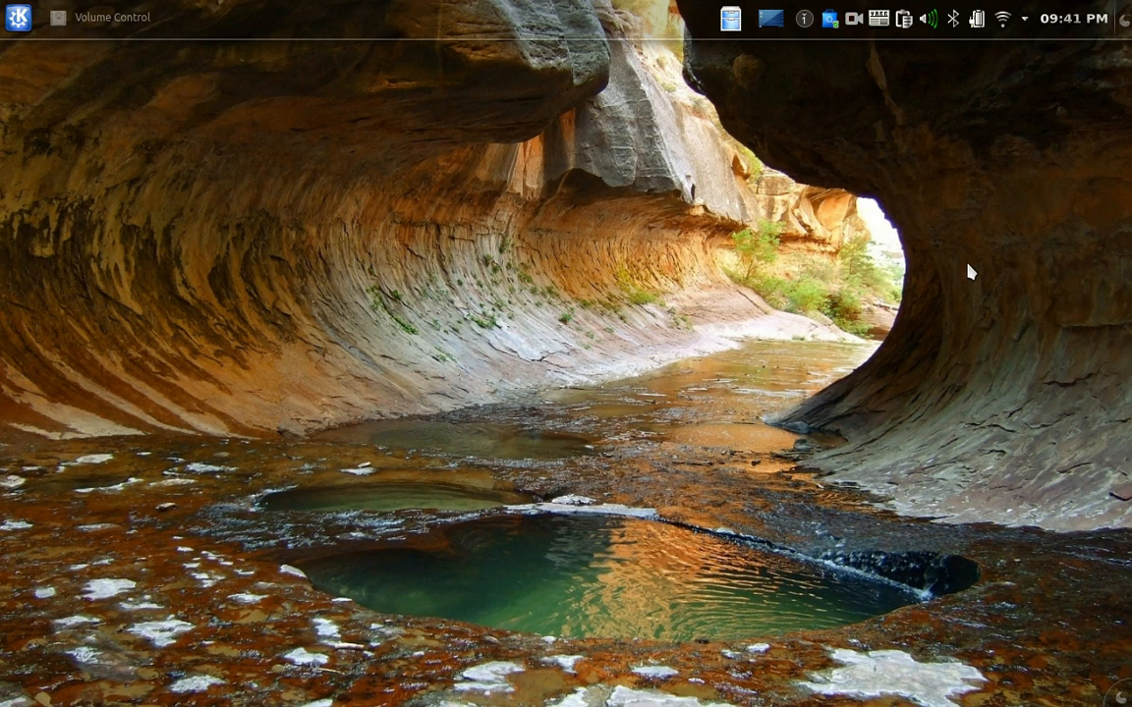
{"action": "mouse_move", "coordinate": [715, 255]}
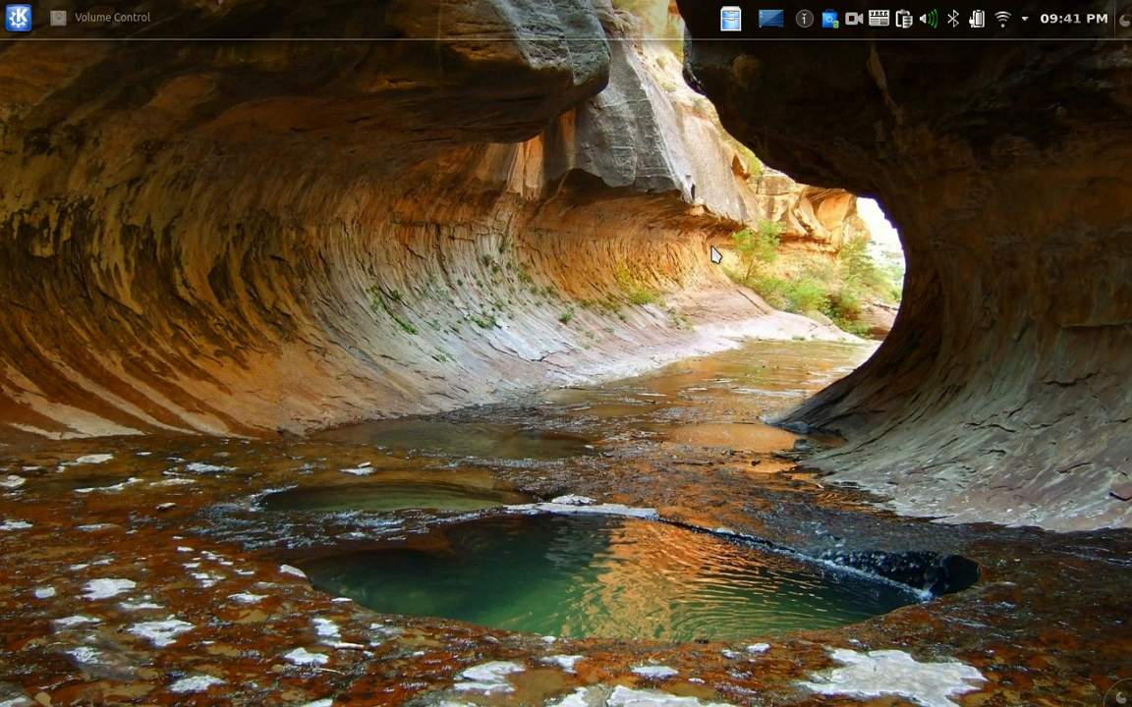
Browse downloadable wallpapers in desktop settings, then dismiss the settings without changes.
{"action": "right_click", "coordinate": [714, 257]}
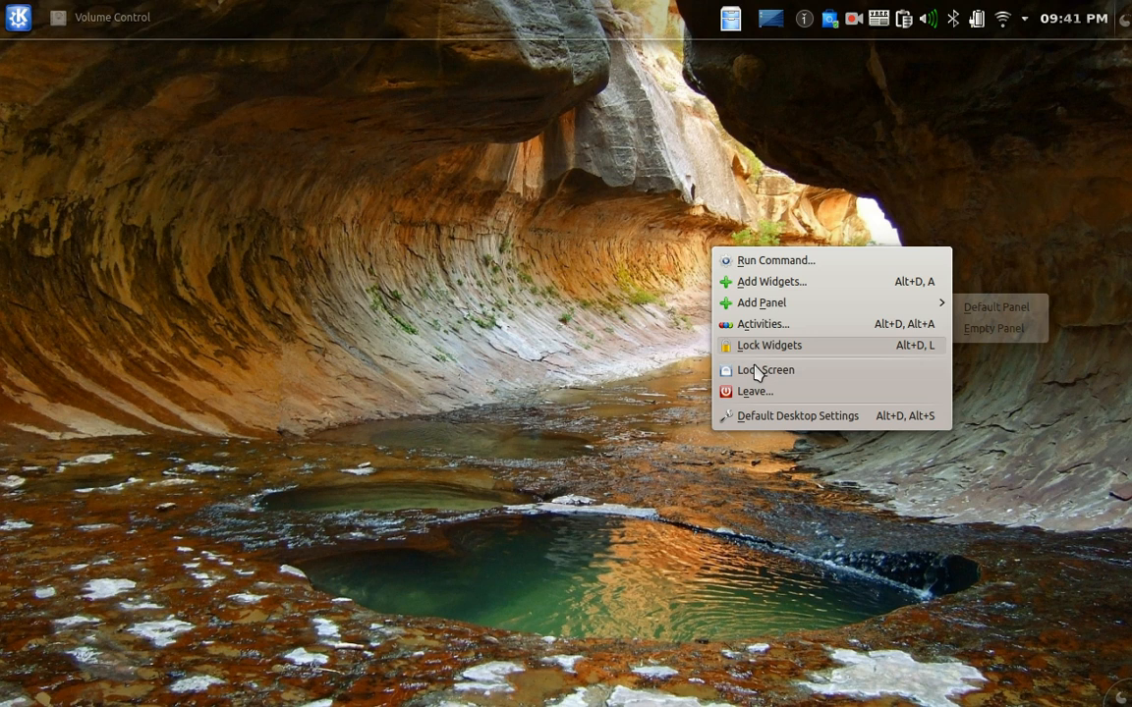
{"action": "left_click", "coordinate": [797, 416]}
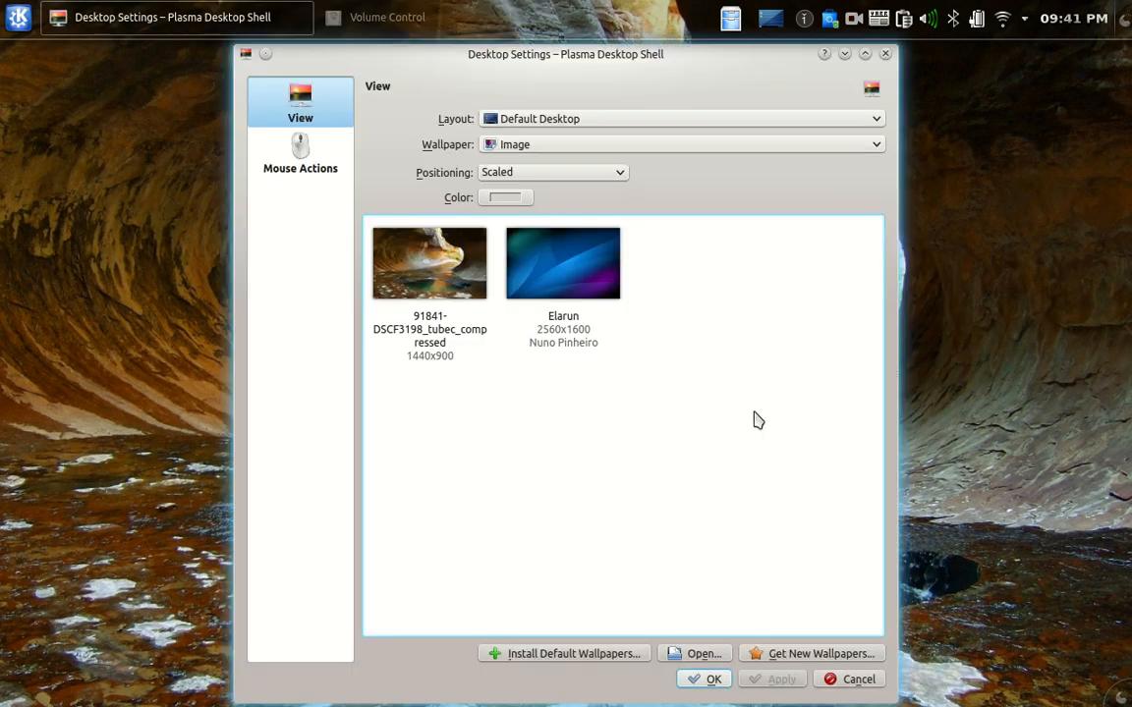
{"action": "mouse_move", "coordinate": [636, 354]}
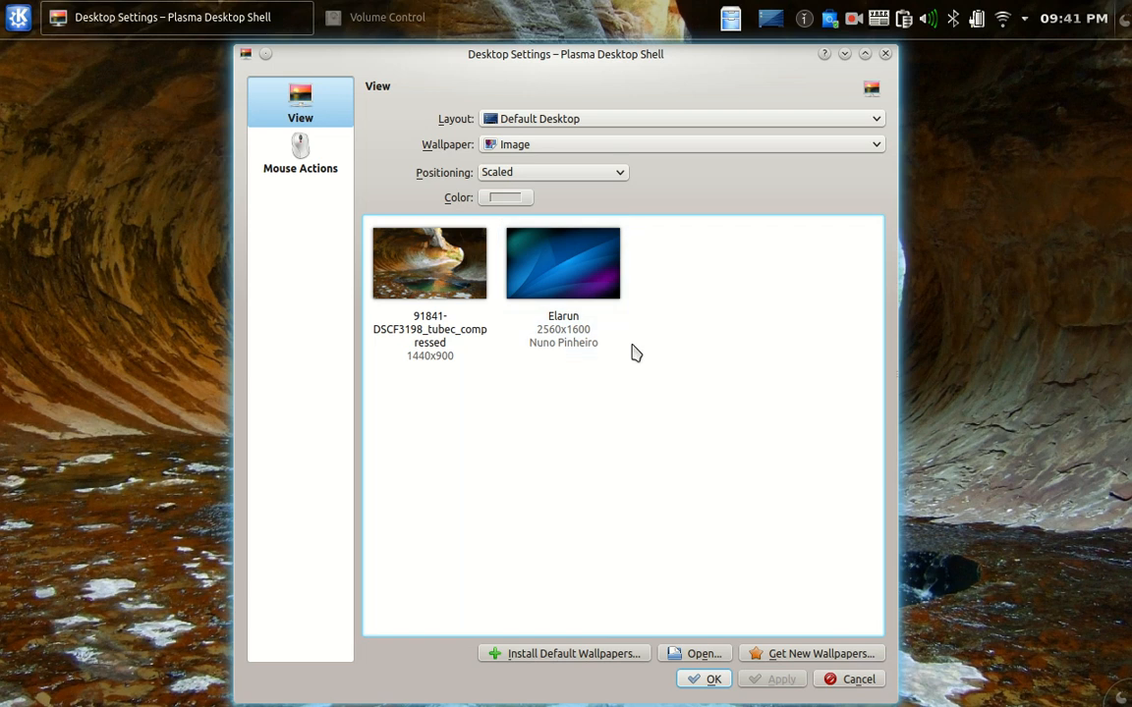
{"action": "mouse_move", "coordinate": [828, 653]}
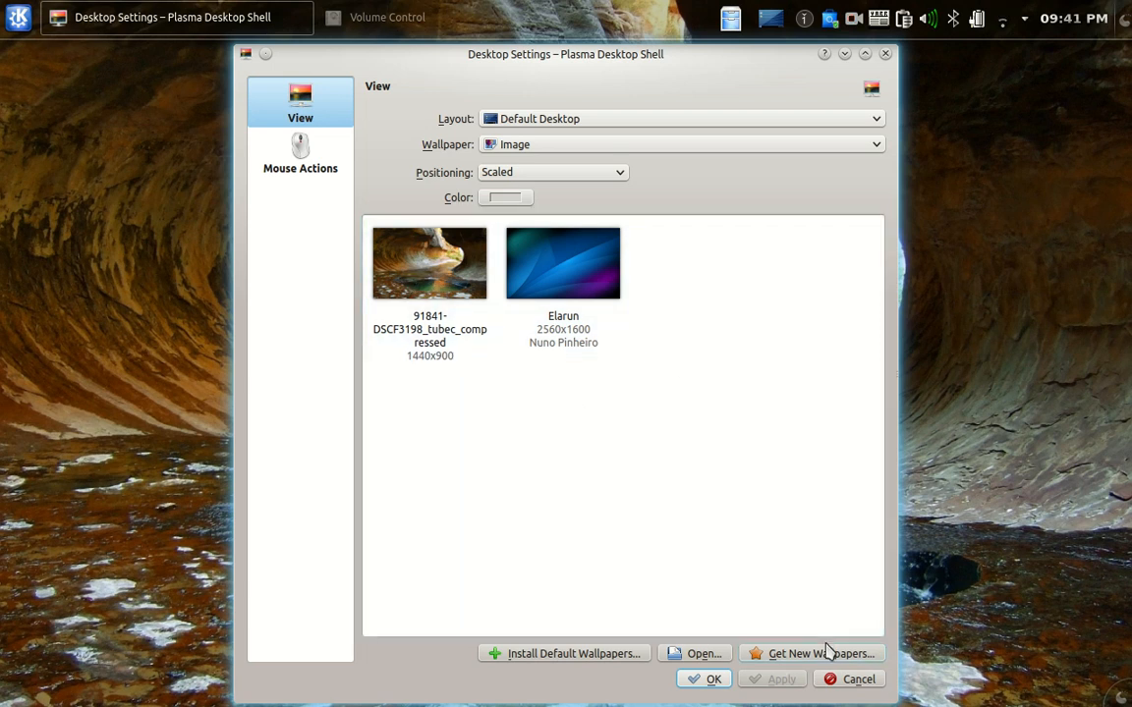
{"action": "left_click", "coordinate": [810, 654]}
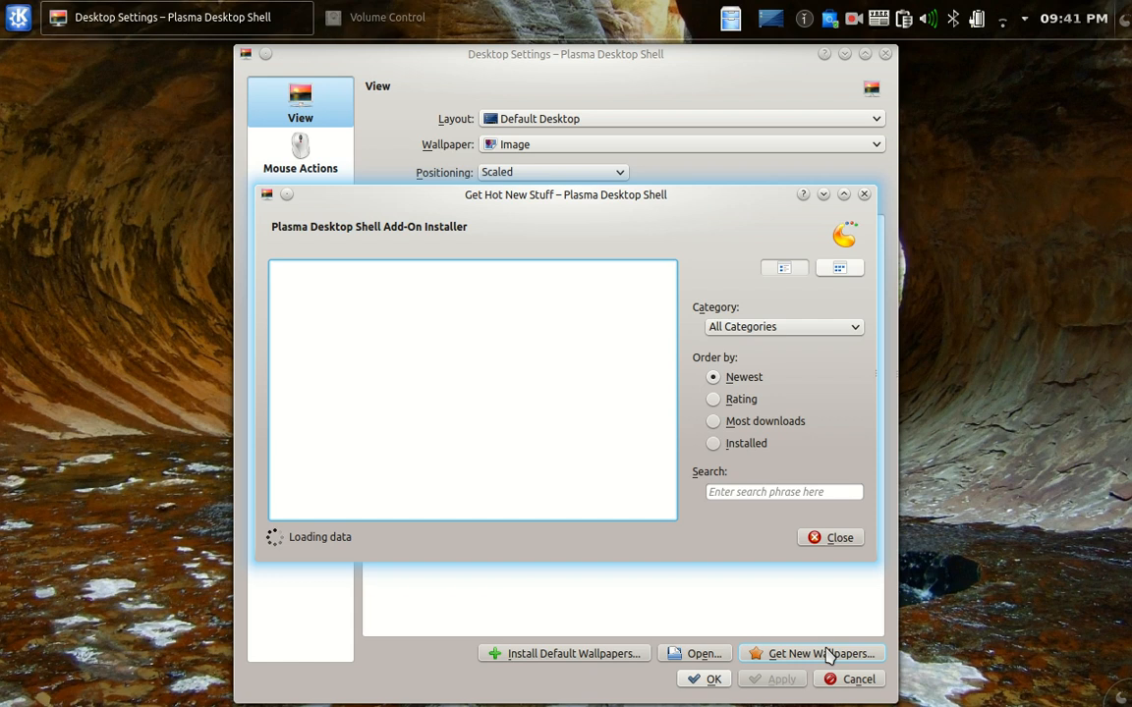
{"action": "mouse_move", "coordinate": [720, 438]}
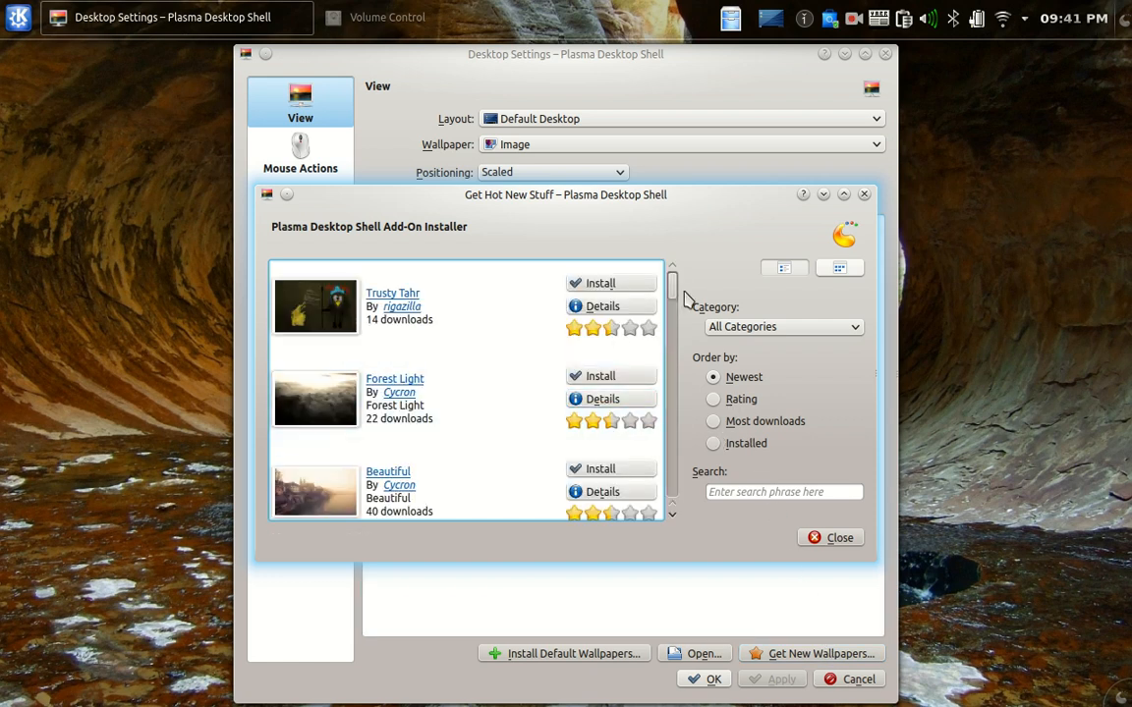
{"action": "scroll", "scroll_direction": "down", "scroll_amount": 3}
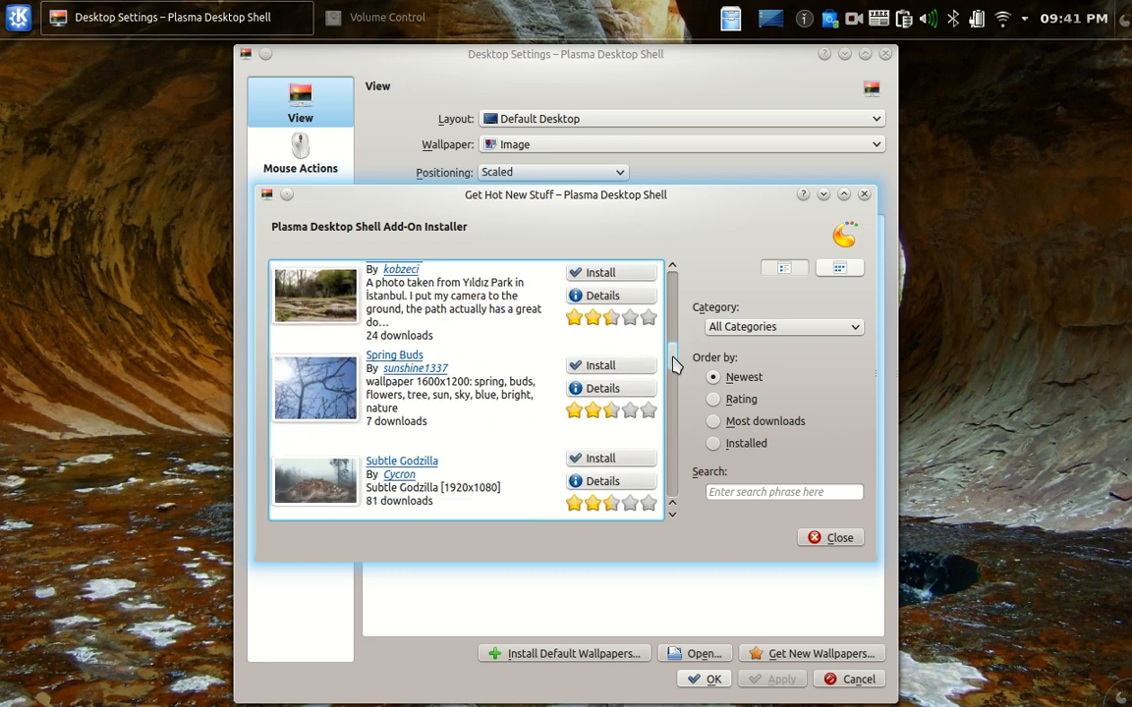
{"action": "scroll", "scroll_direction": "down", "scroll_amount": 3}
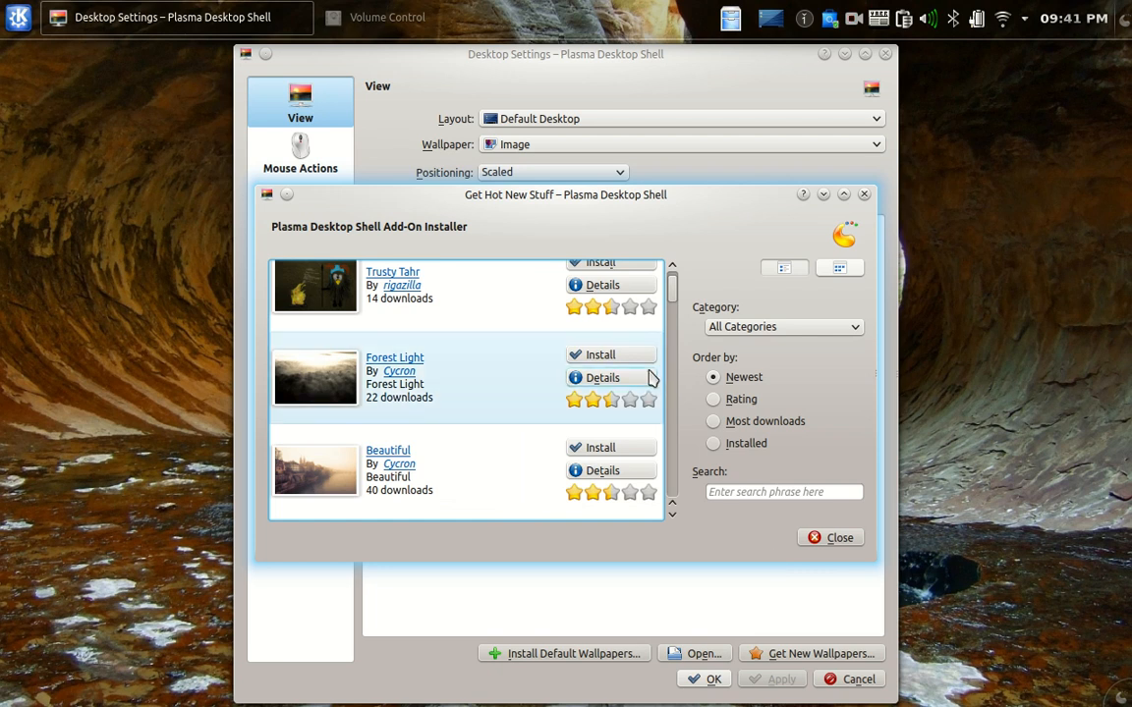
{"action": "left_click", "coordinate": [829, 537]}
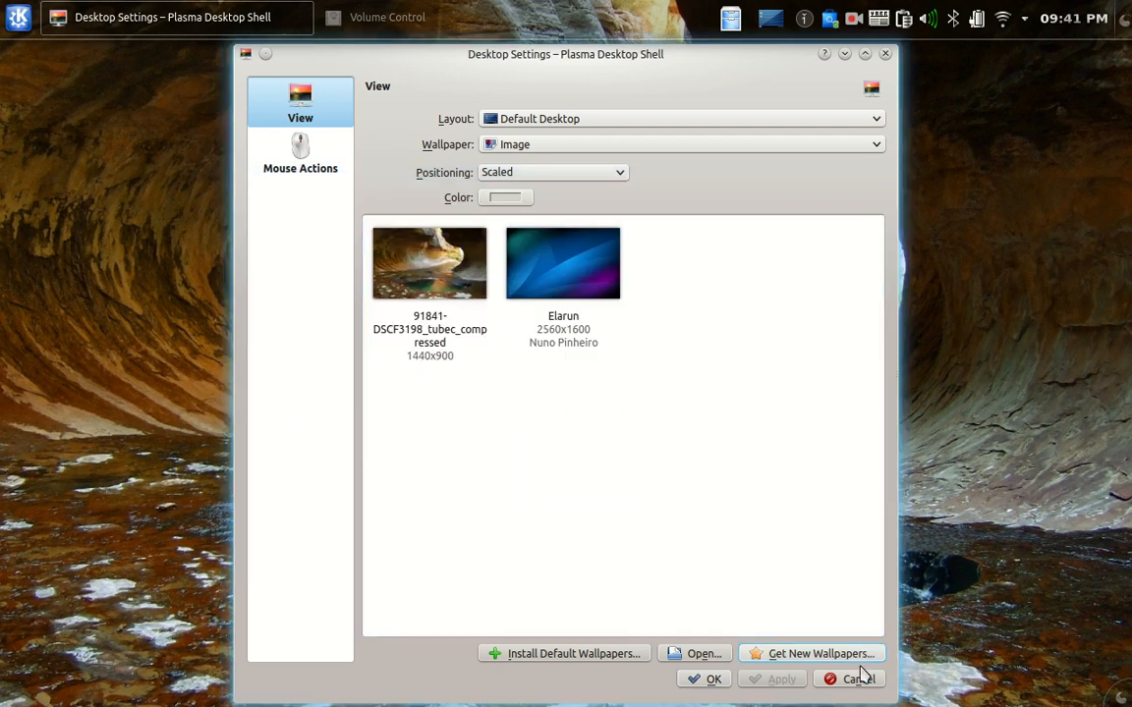
{"action": "left_click", "coordinate": [856, 679]}
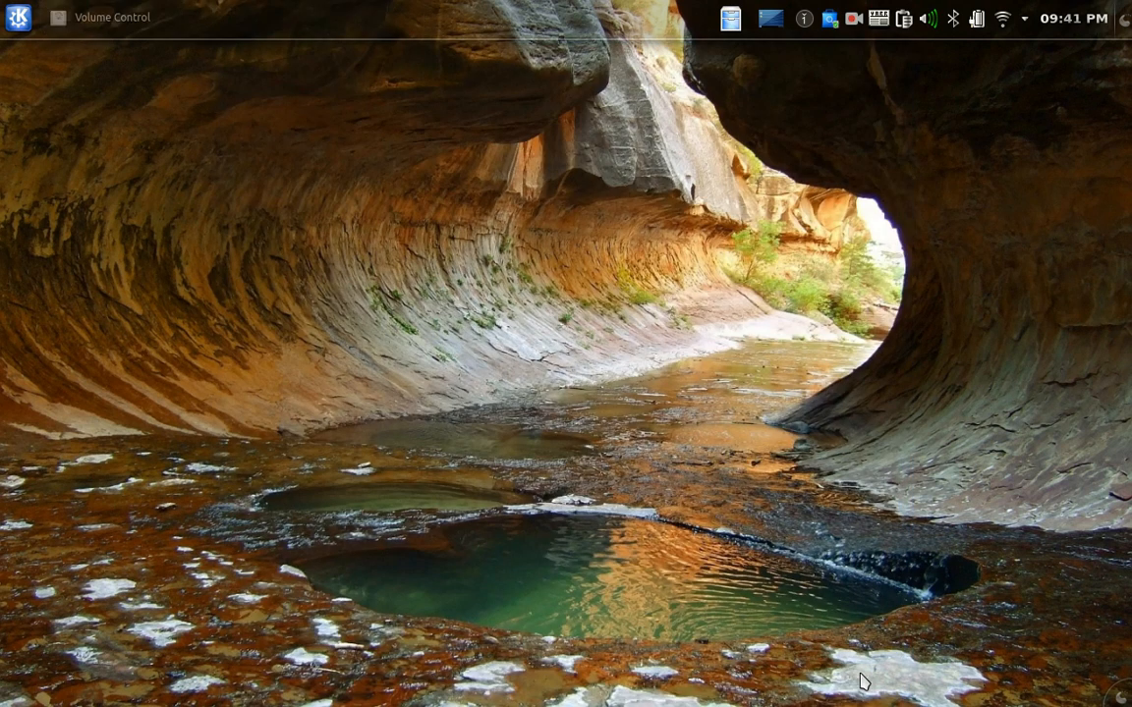
{"action": "mouse_move", "coordinate": [558, 339]}
{"action": "type", "text": "th"}
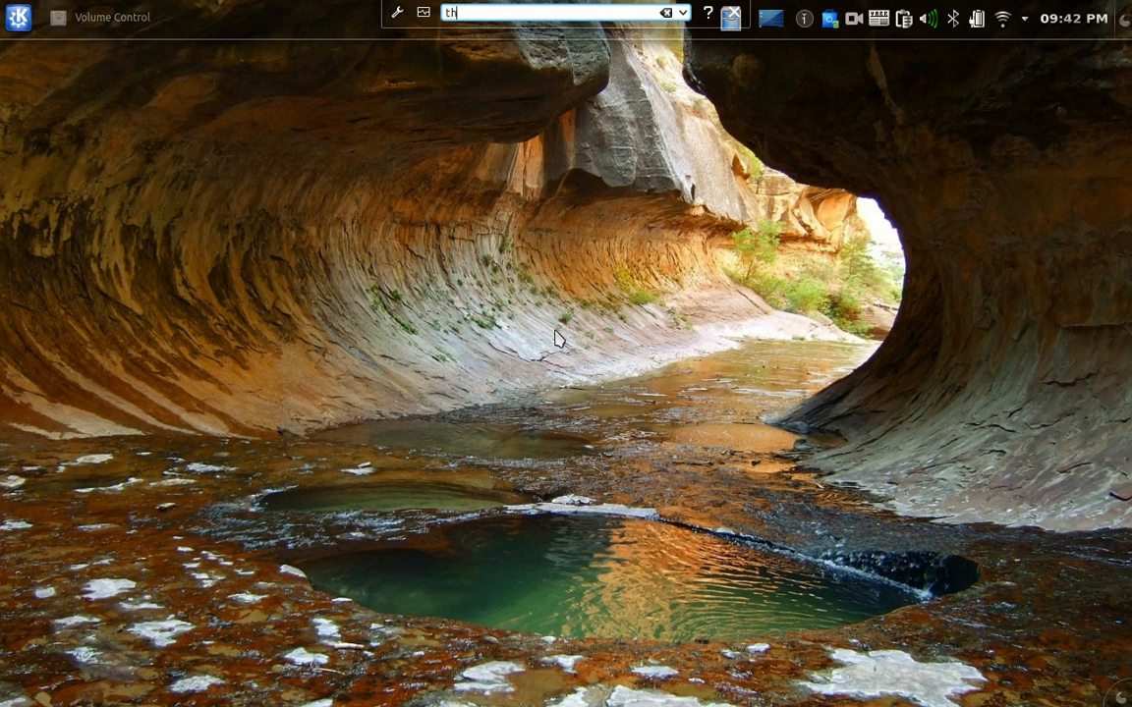
Look through downloadable desktop themes, then close the theme settings unchanged.
{"action": "type", "text": "eme"}
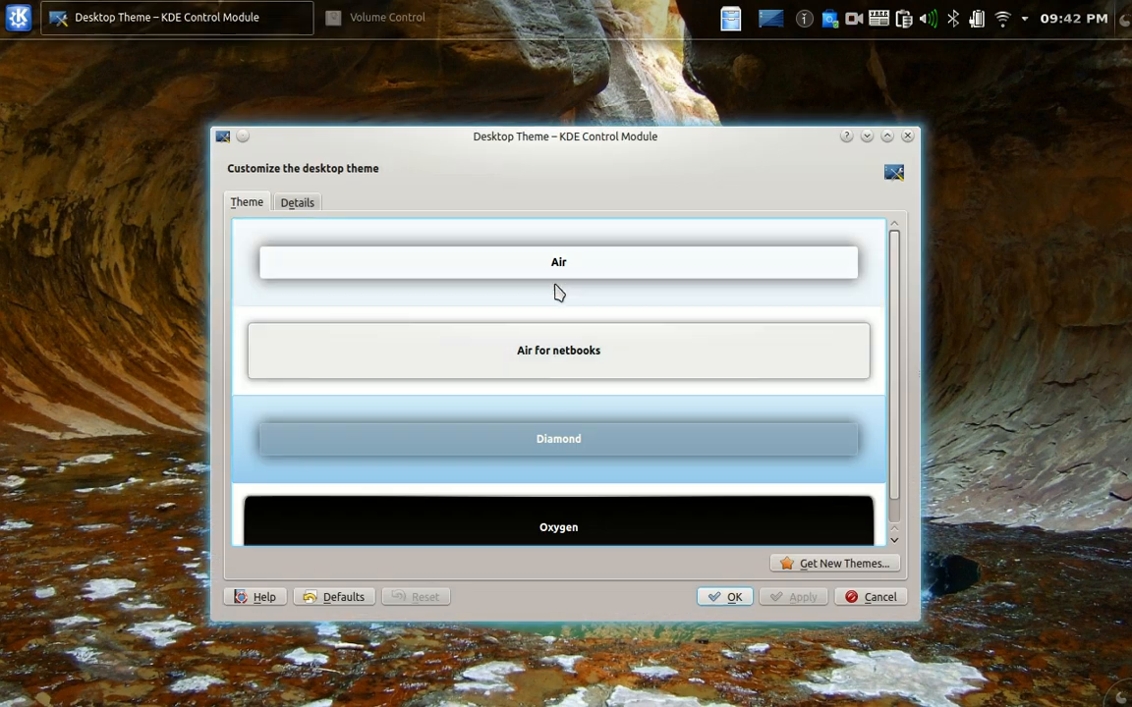
{"action": "mouse_move", "coordinate": [586, 511]}
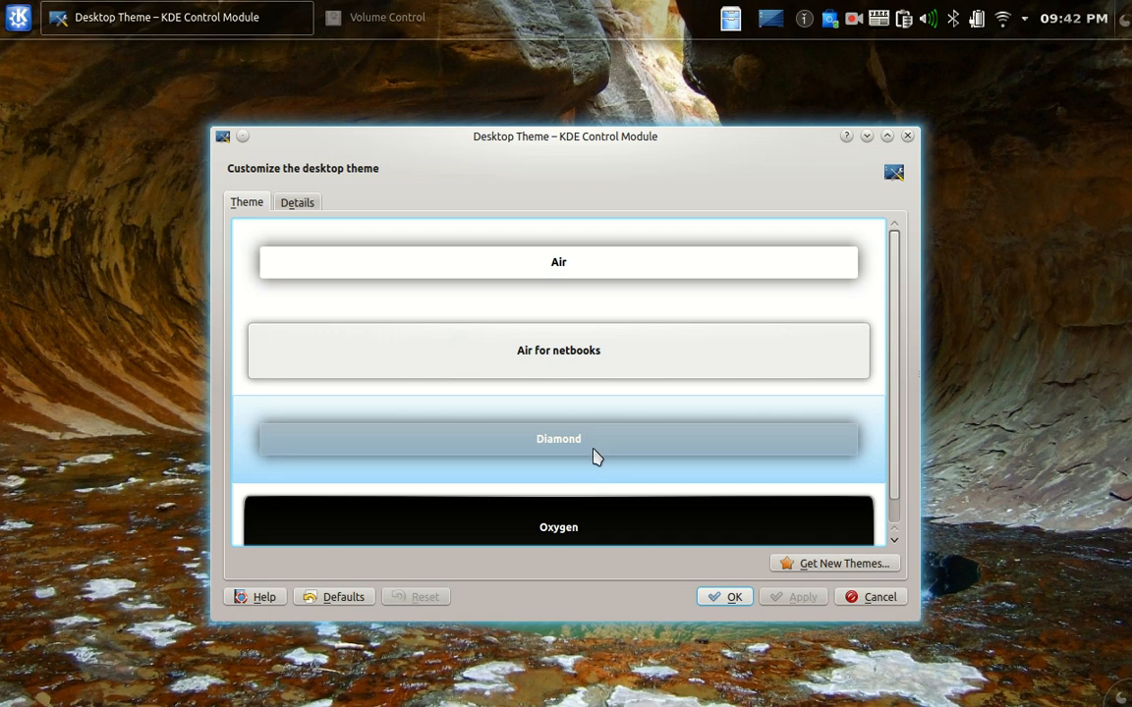
{"action": "mouse_move", "coordinate": [786, 498]}
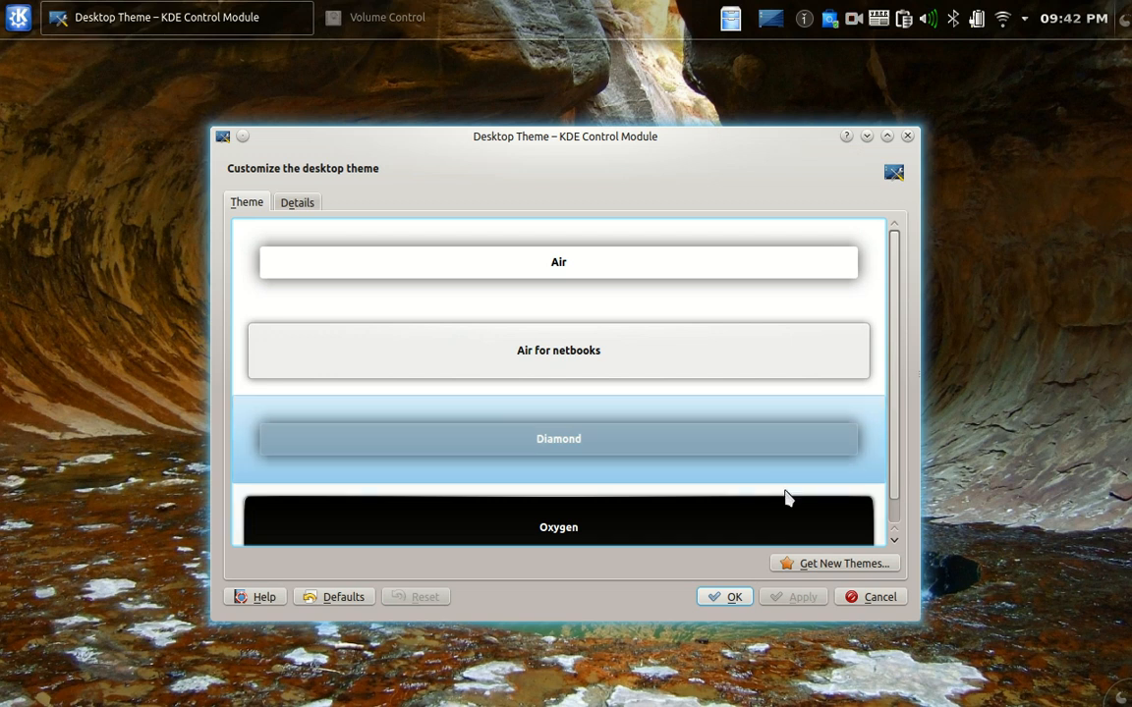
{"action": "left_click", "coordinate": [836, 563]}
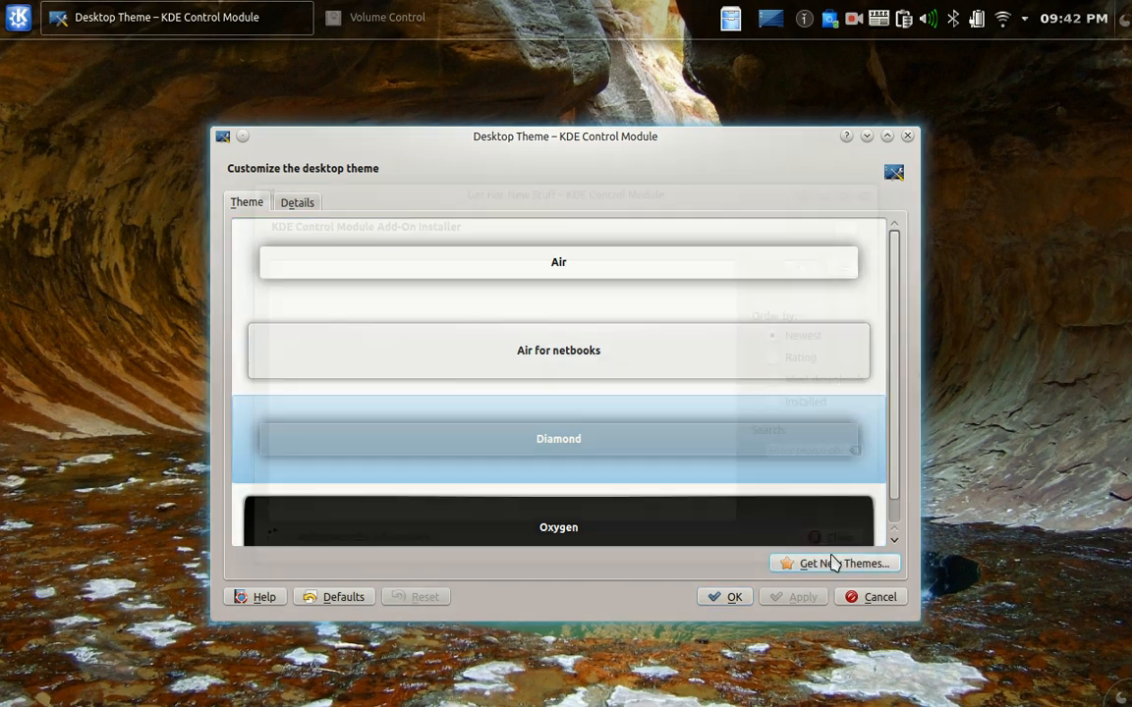
{"action": "left_click", "coordinate": [843, 563]}
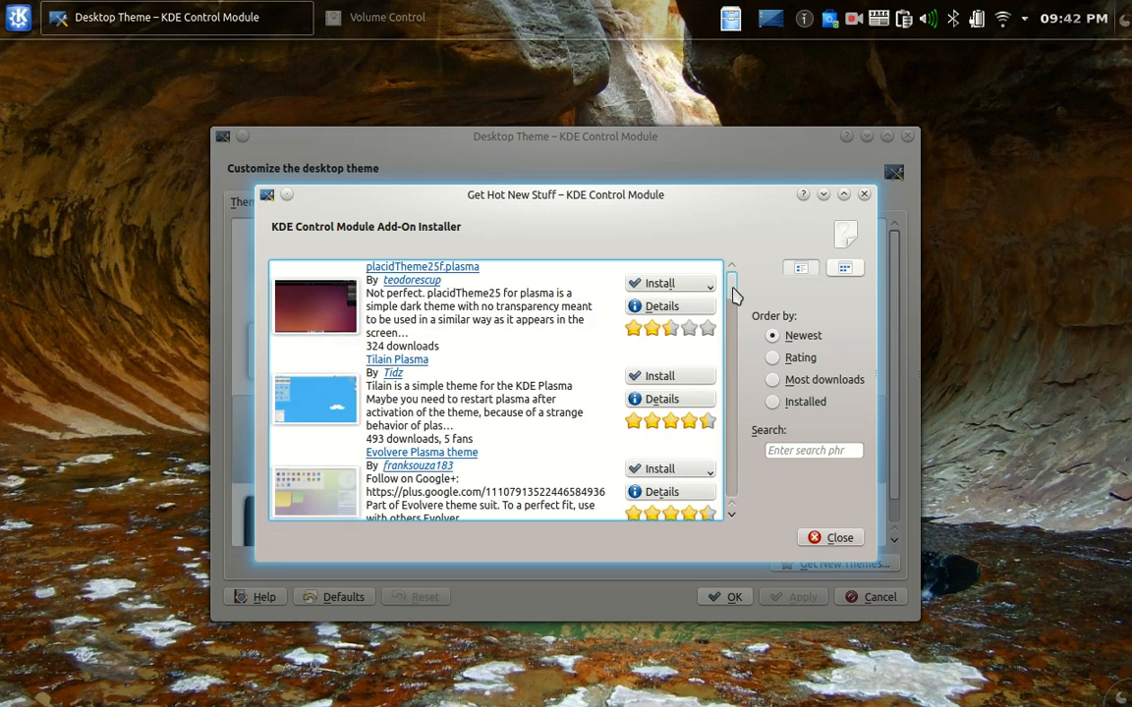
{"action": "scroll", "scroll_direction": "down", "scroll_amount": 3}
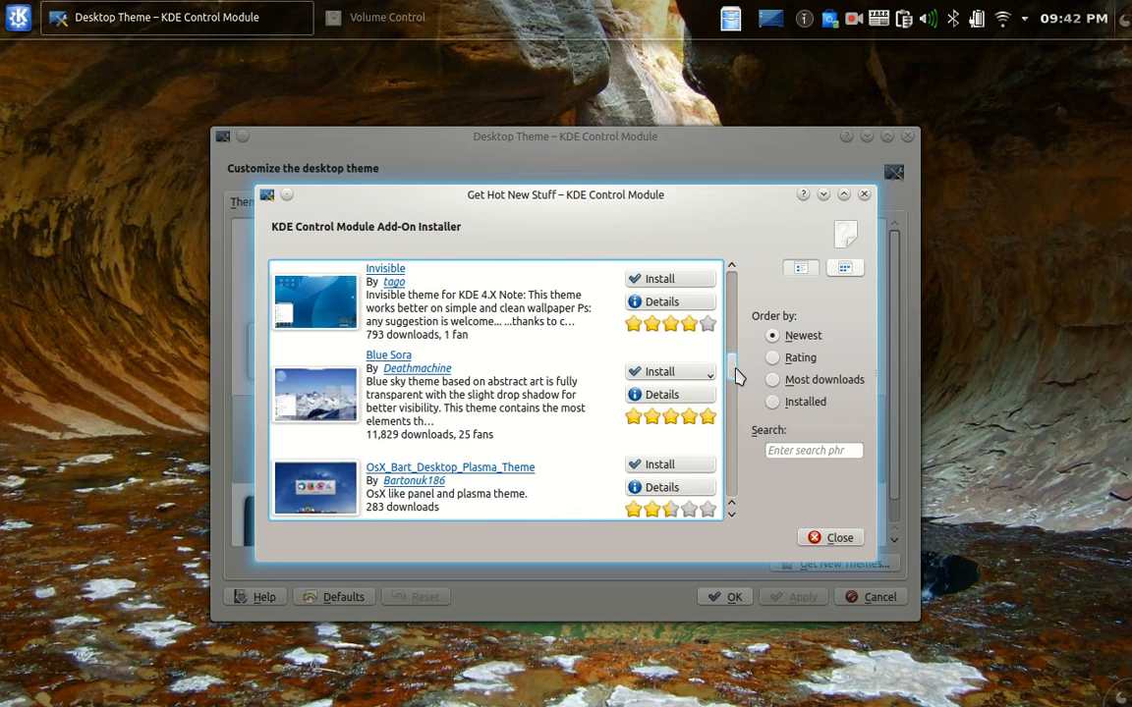
{"action": "scroll", "scroll_direction": "down", "scroll_amount": 3}
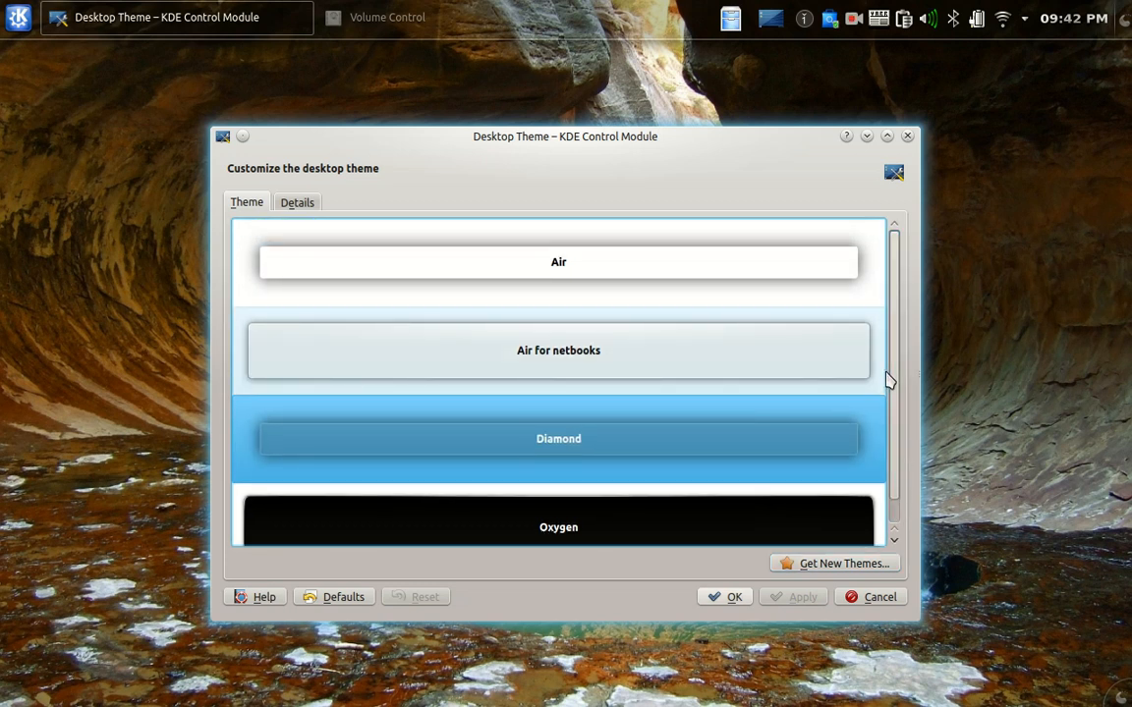
{"action": "mouse_move", "coordinate": [902, 601]}
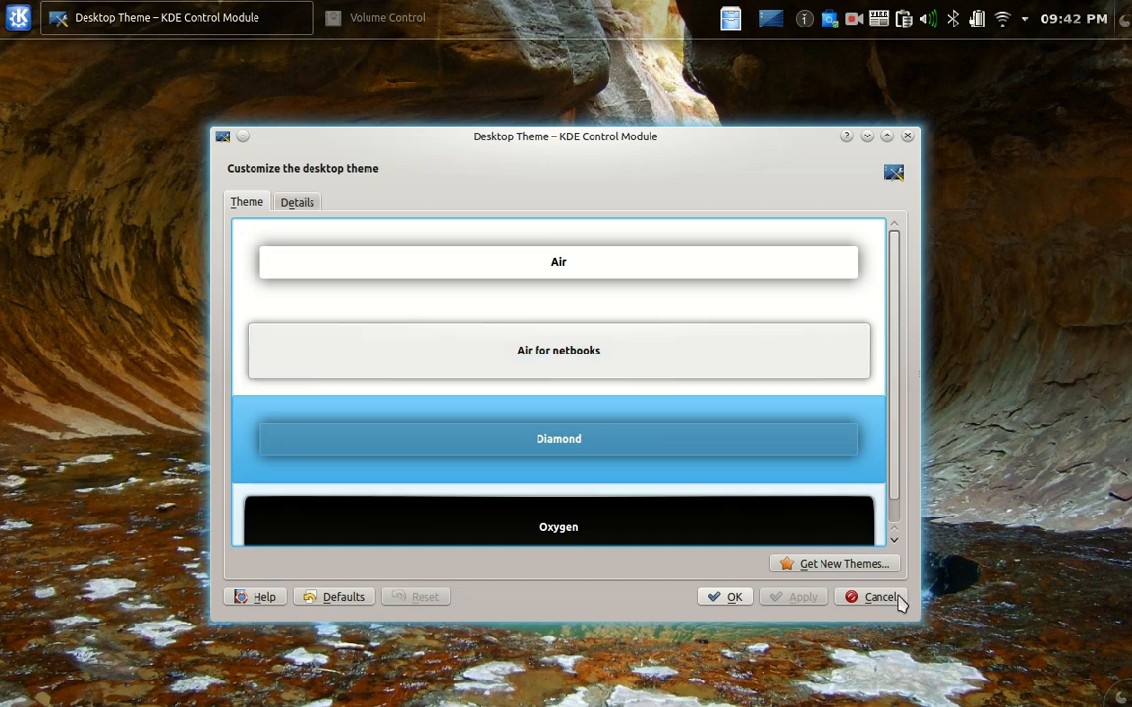
{"action": "left_click", "coordinate": [879, 596]}
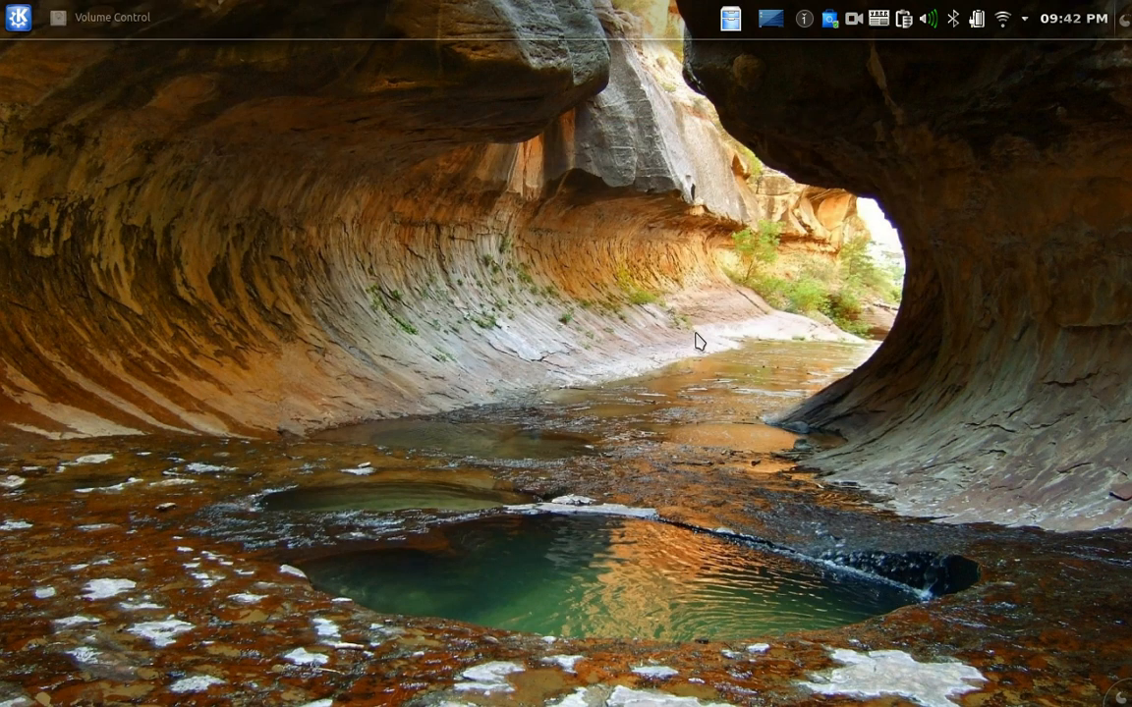
{"action": "mouse_move", "coordinate": [557, 25]}
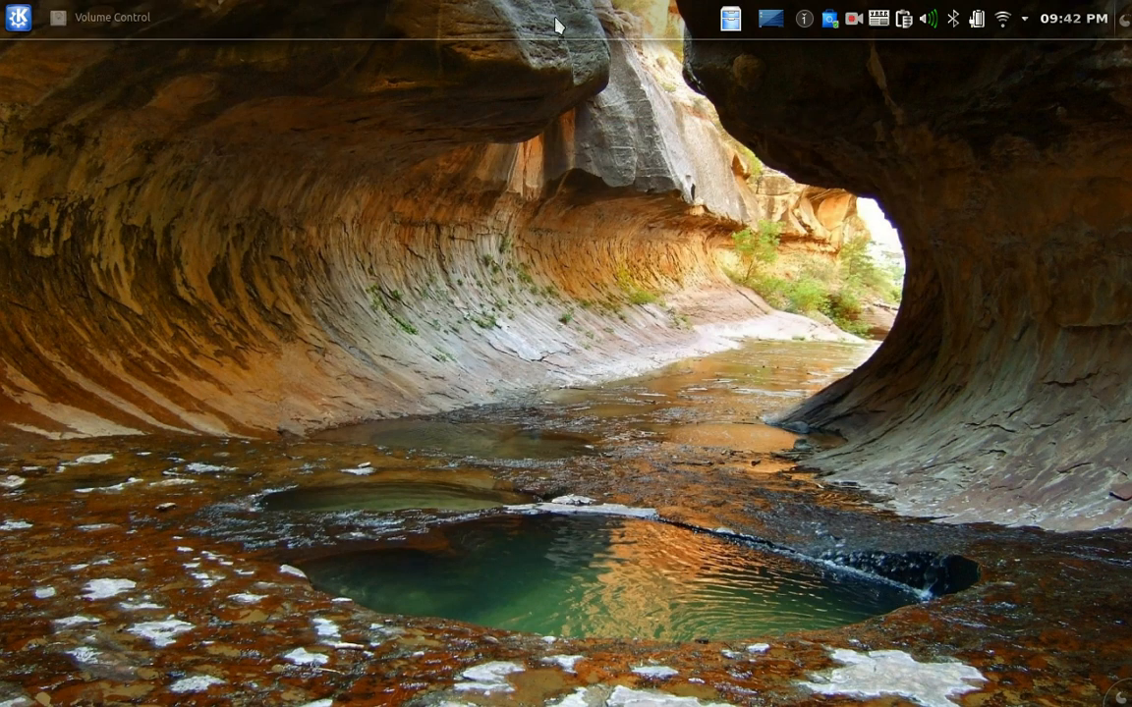
Drag the top panel's height larger in Panel Settings and close the panel toolbar.
{"action": "right_click", "coordinate": [557, 24]}
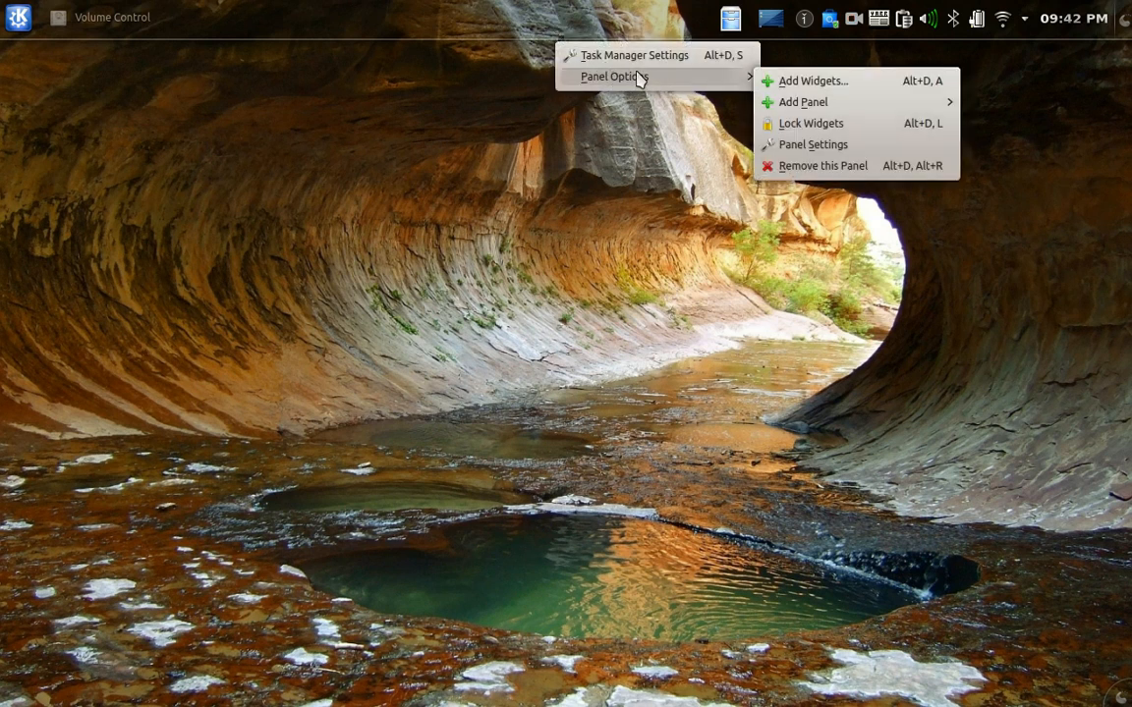
{"action": "left_click", "coordinate": [811, 144]}
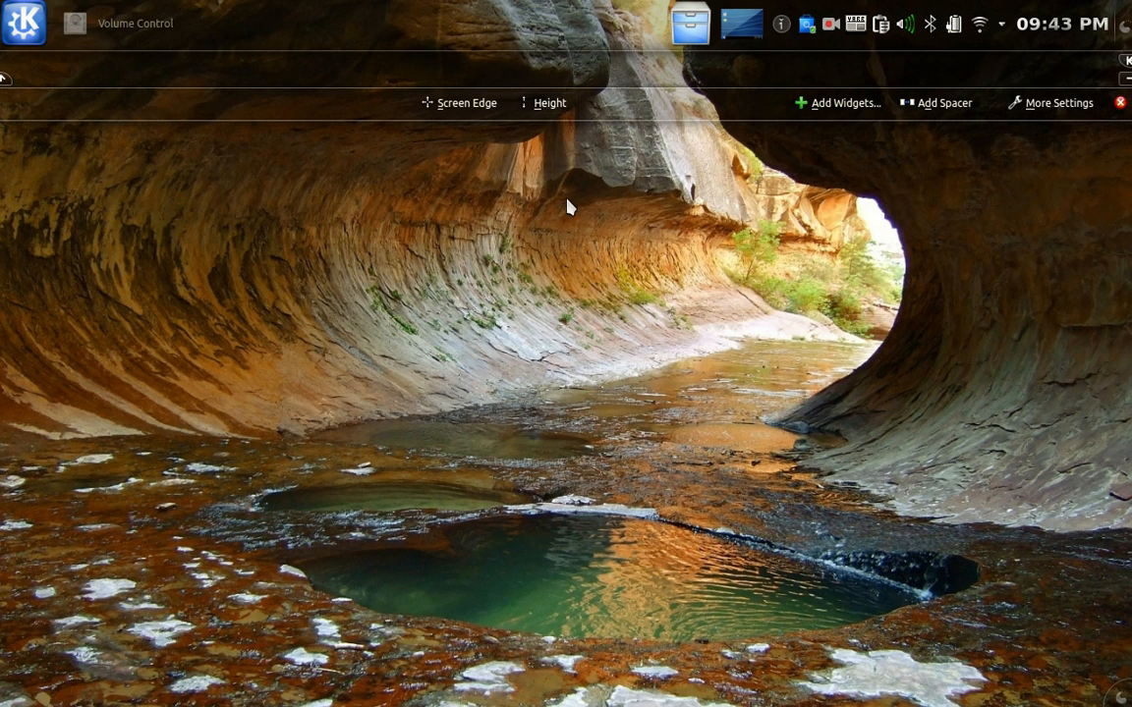
{"action": "left_click", "coordinate": [1120, 102]}
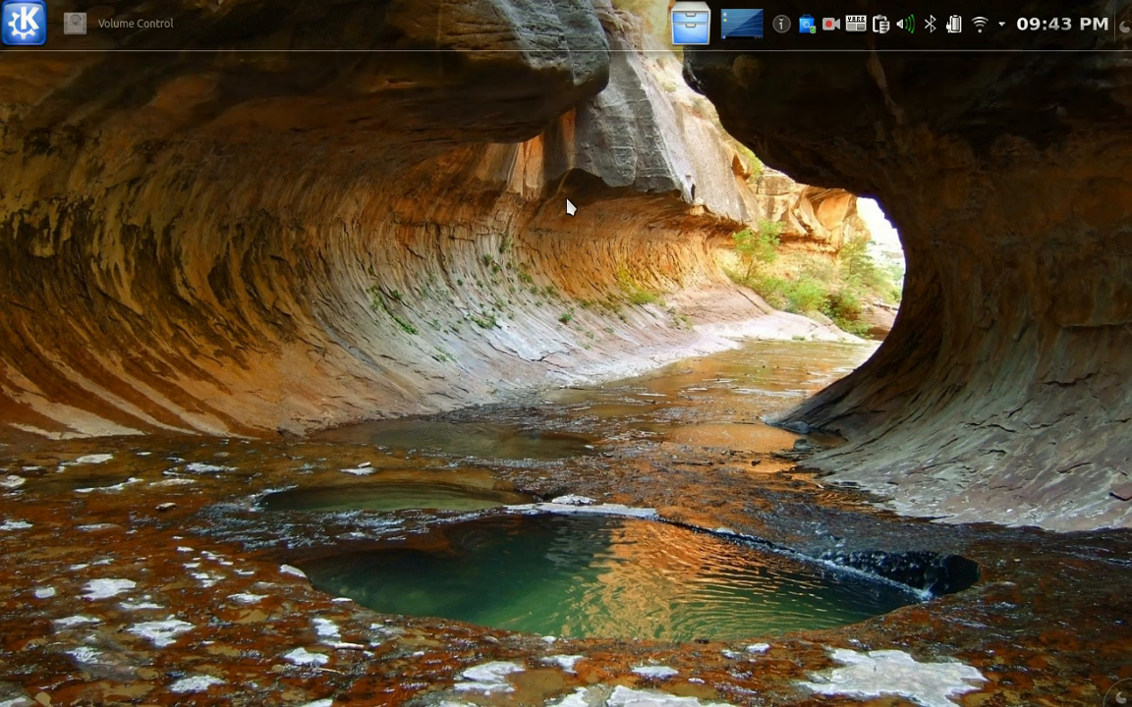
{"action": "mouse_move", "coordinate": [548, 192]}
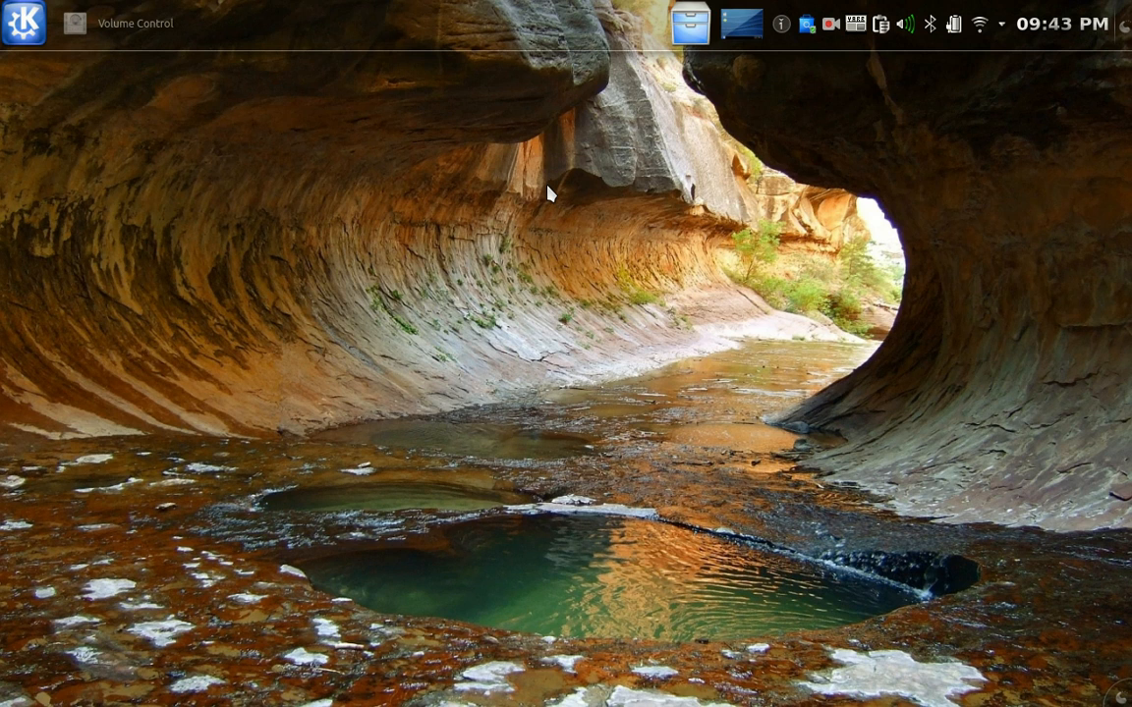
{"action": "right_click", "coordinate": [548, 194]}
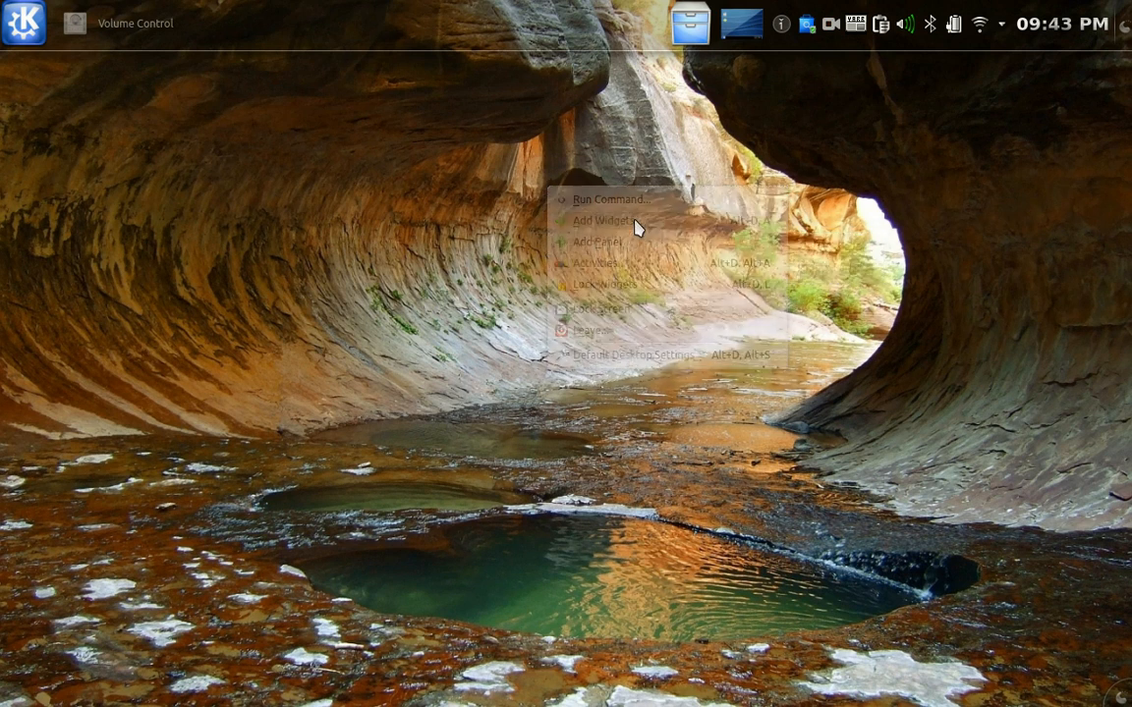
{"action": "left_click", "coordinate": [606, 222]}
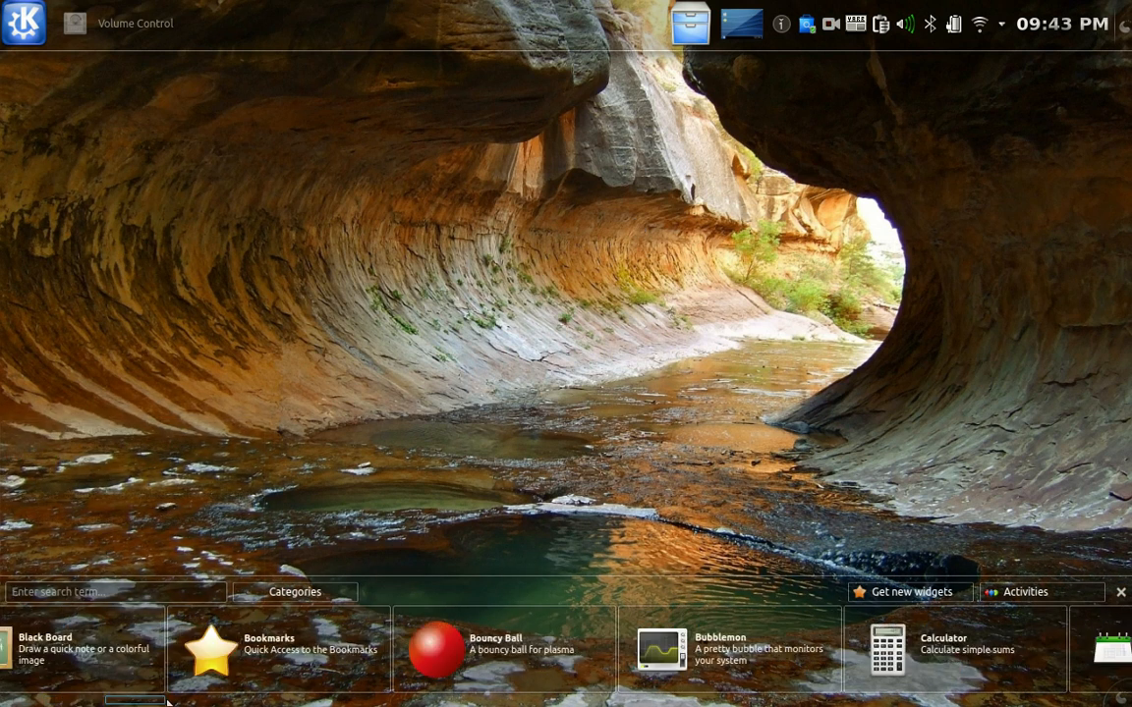
{"action": "scroll", "scroll_direction": "left", "scroll_amount": 3}
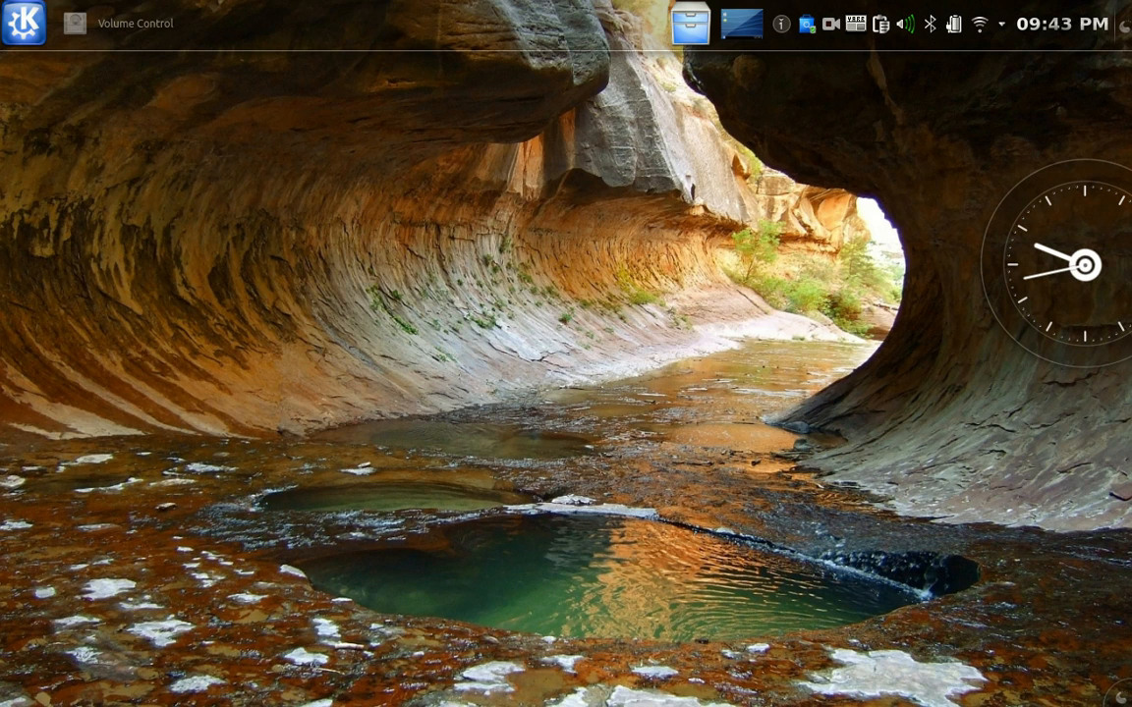
{"action": "left_click", "coordinate": [1062, 23]}
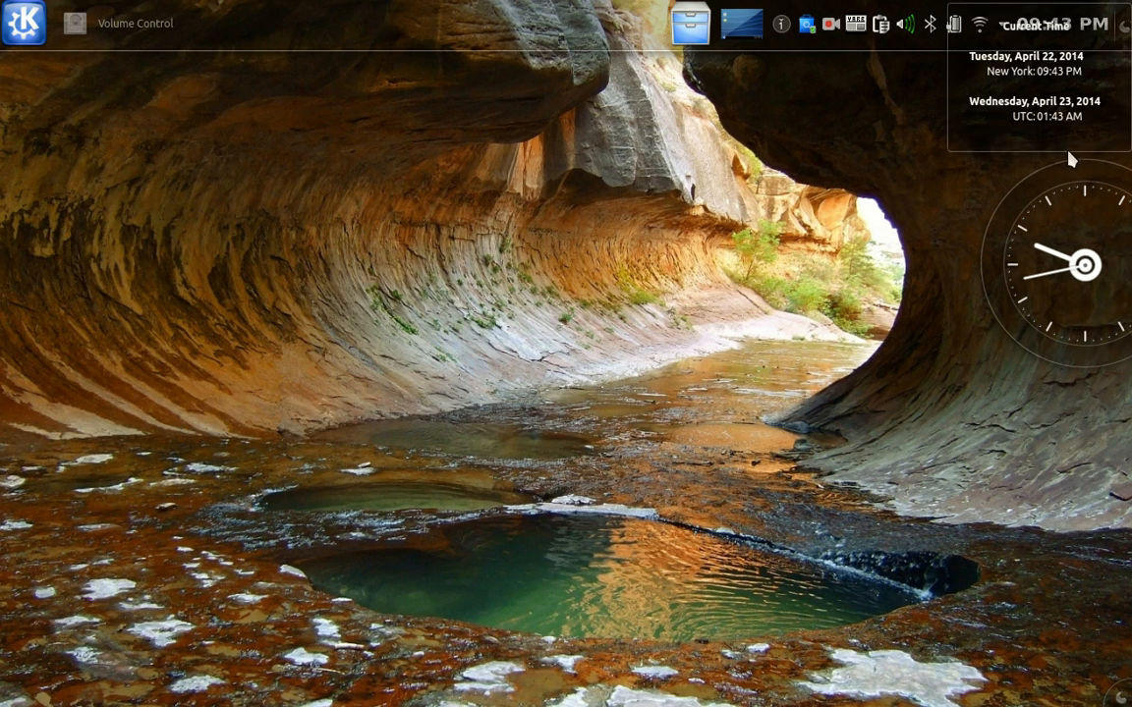
{"action": "left_click", "coordinate": [1061, 24]}
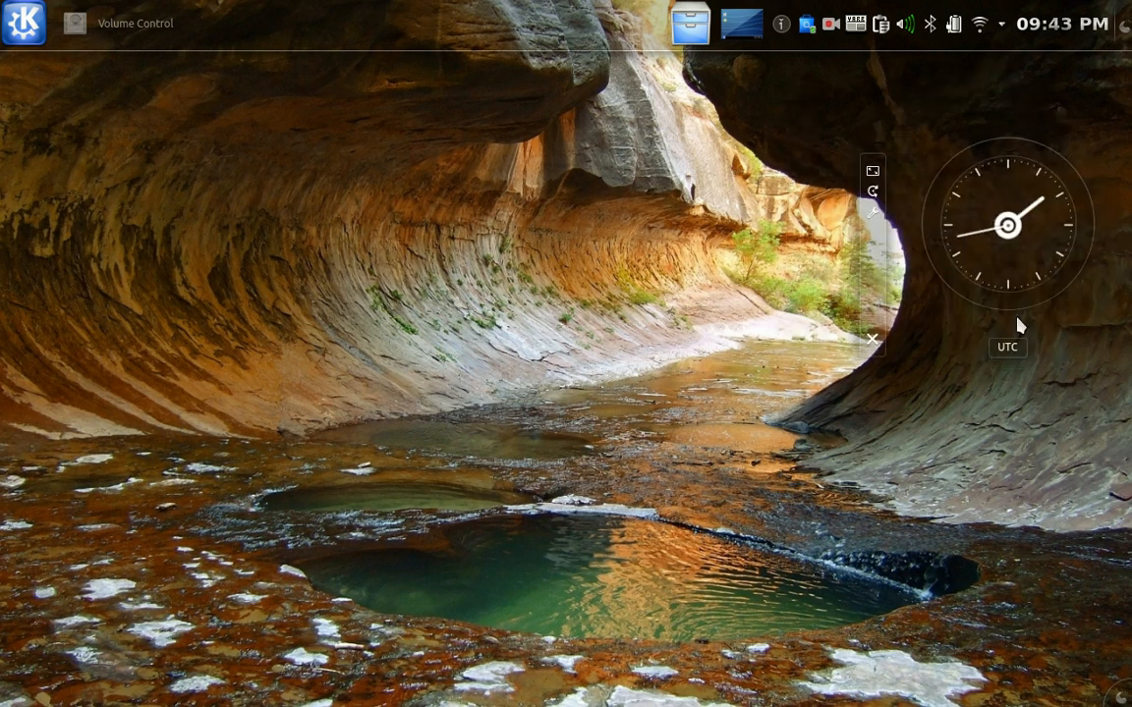
{"action": "mouse_move", "coordinate": [938, 430]}
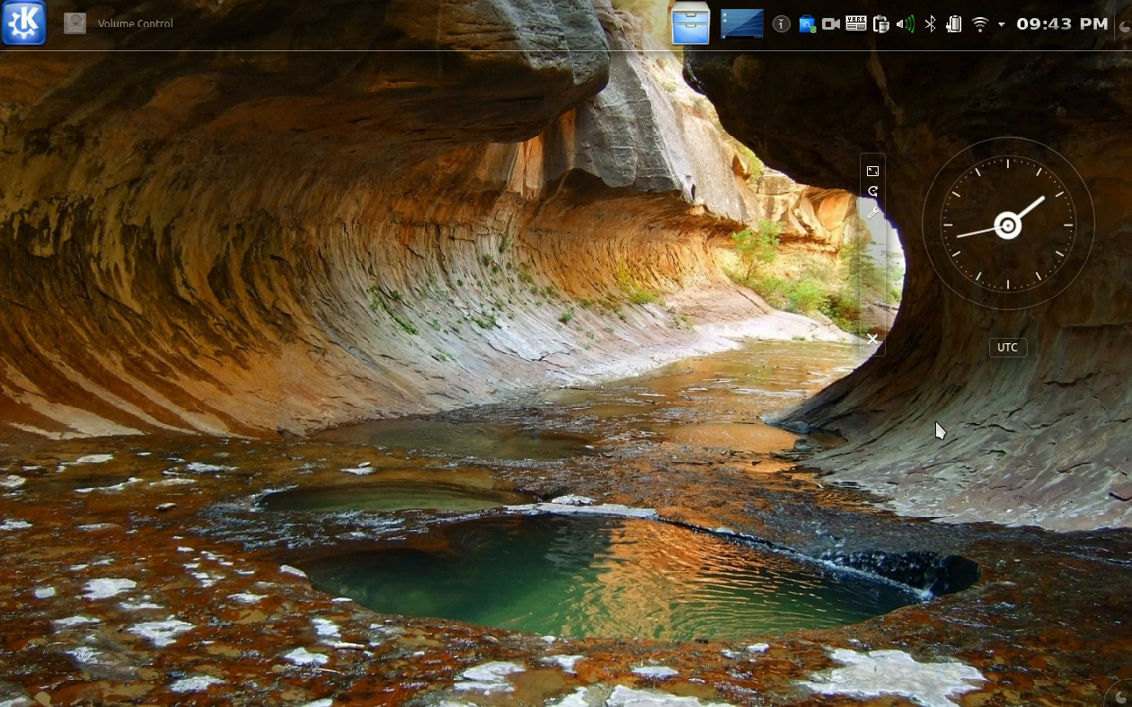
{"action": "mouse_move", "coordinate": [992, 162]}
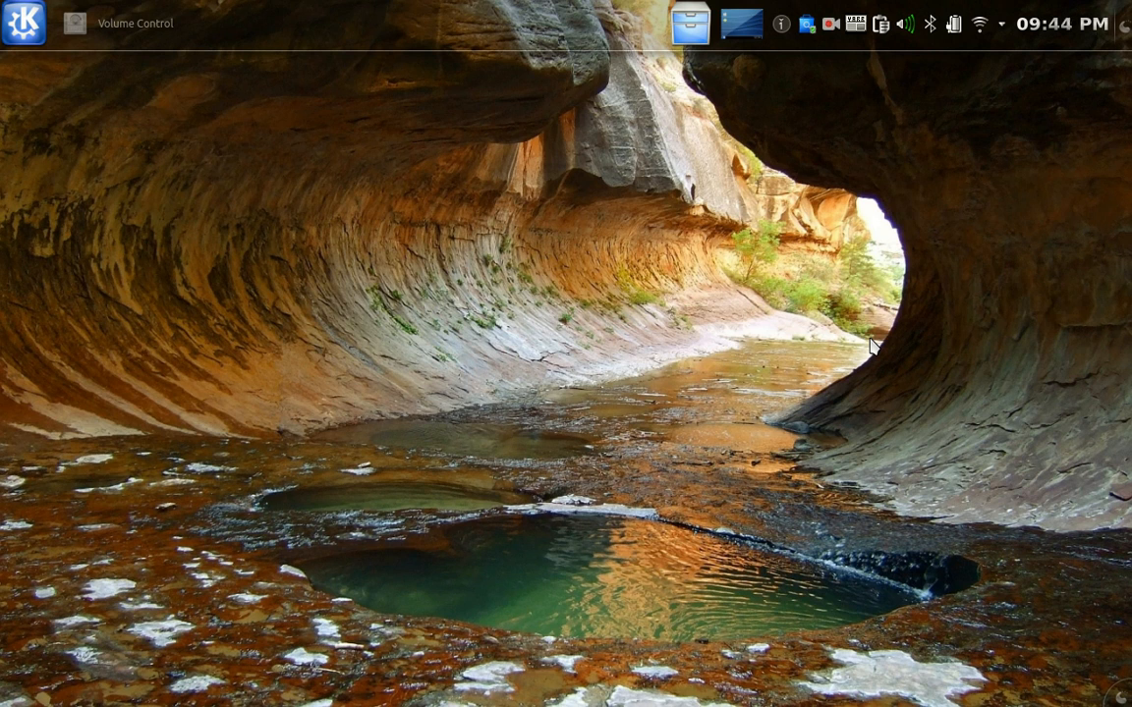
{"action": "mouse_move", "coordinate": [21, 22]}
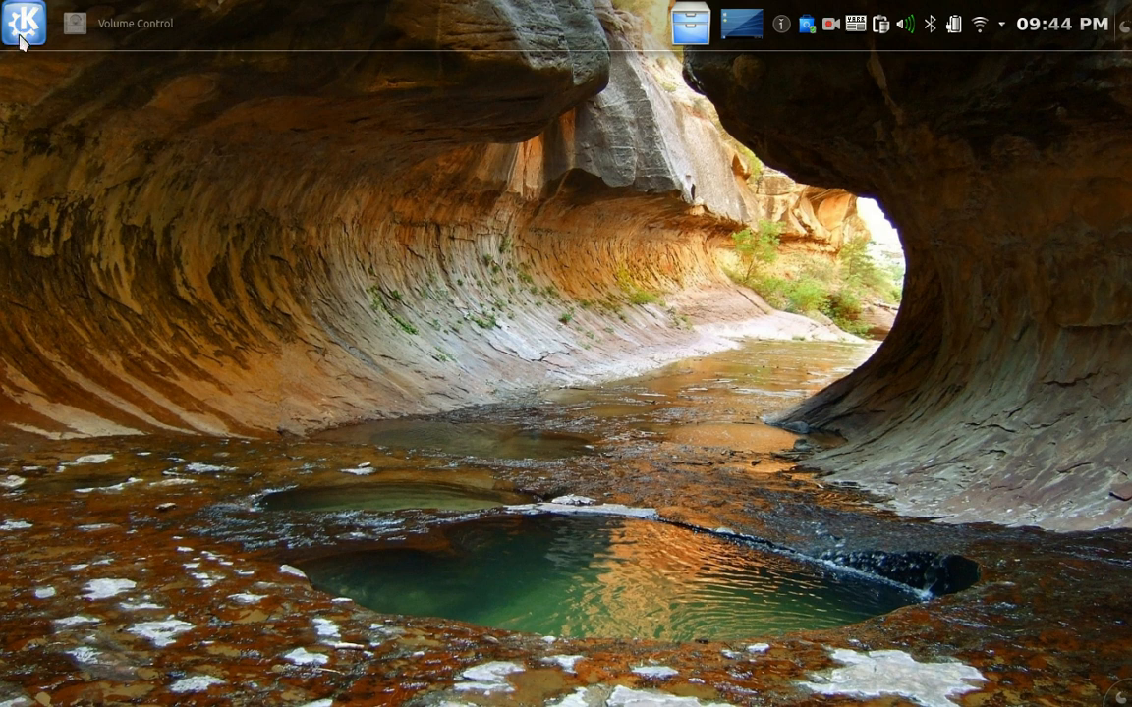
{"action": "left_click", "coordinate": [24, 23]}
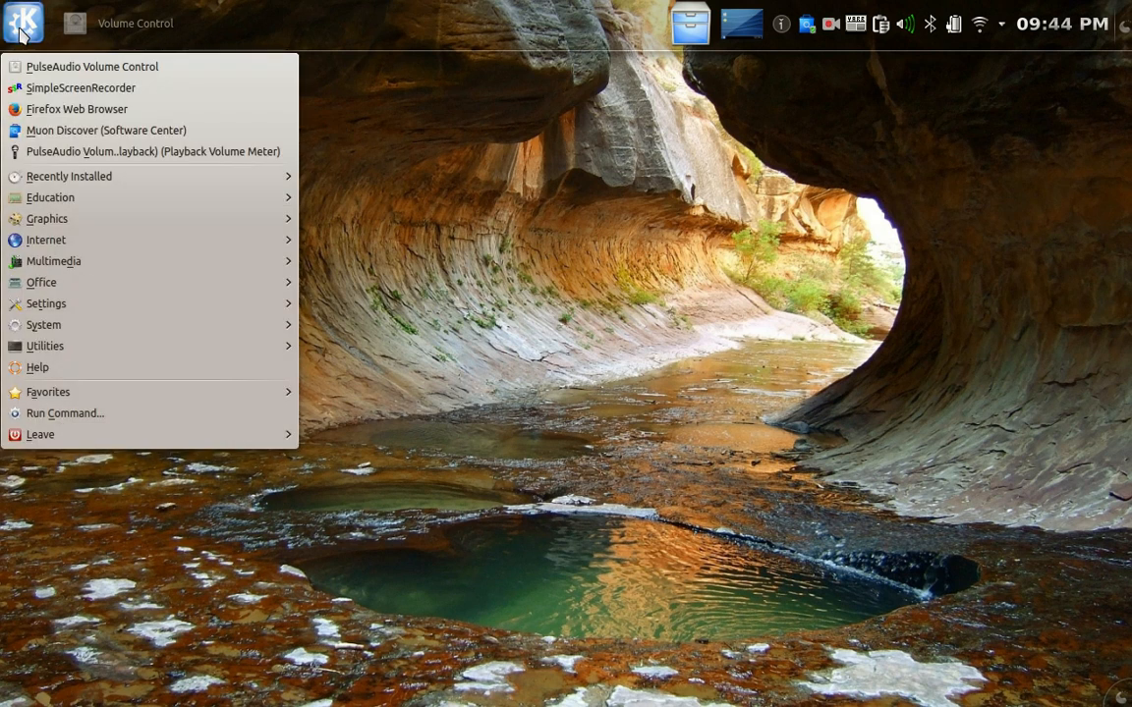
{"action": "left_click", "coordinate": [22, 23]}
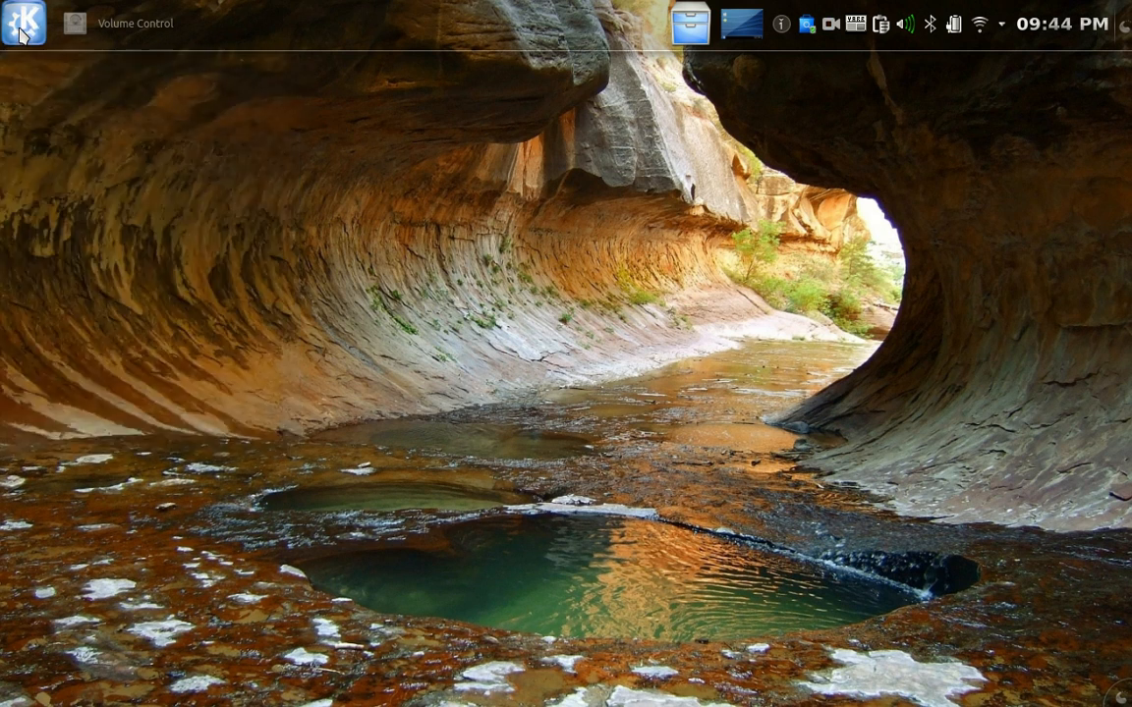
{"action": "right_click", "coordinate": [24, 24]}
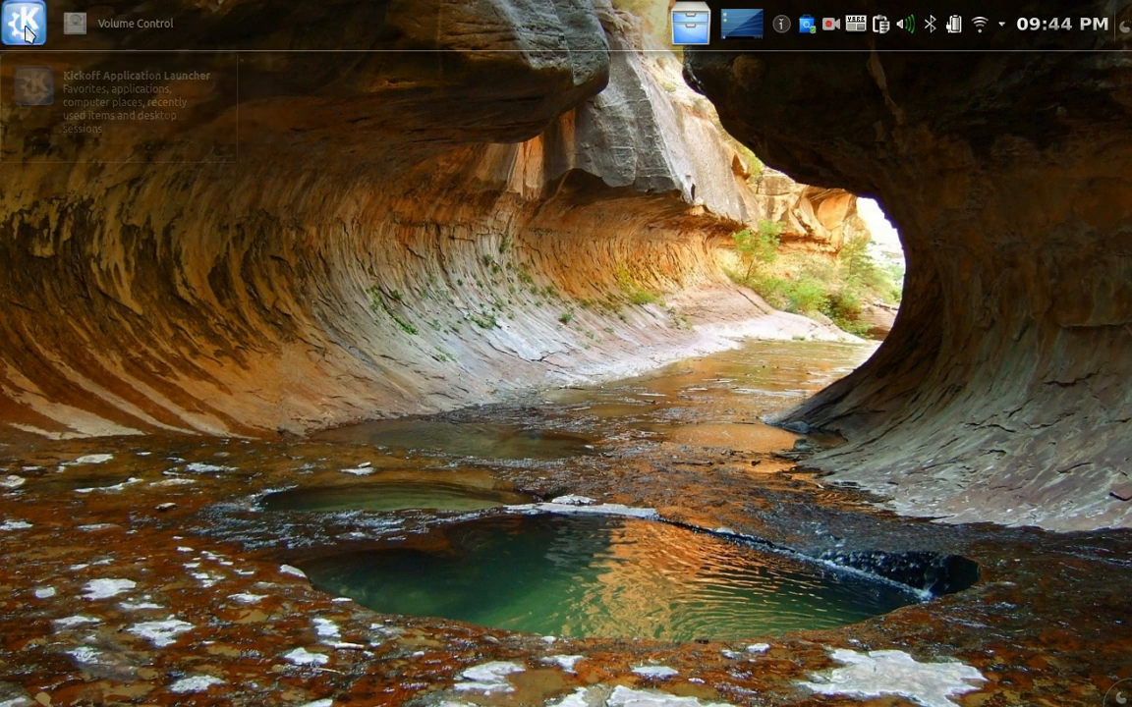
{"action": "left_click", "coordinate": [25, 23]}
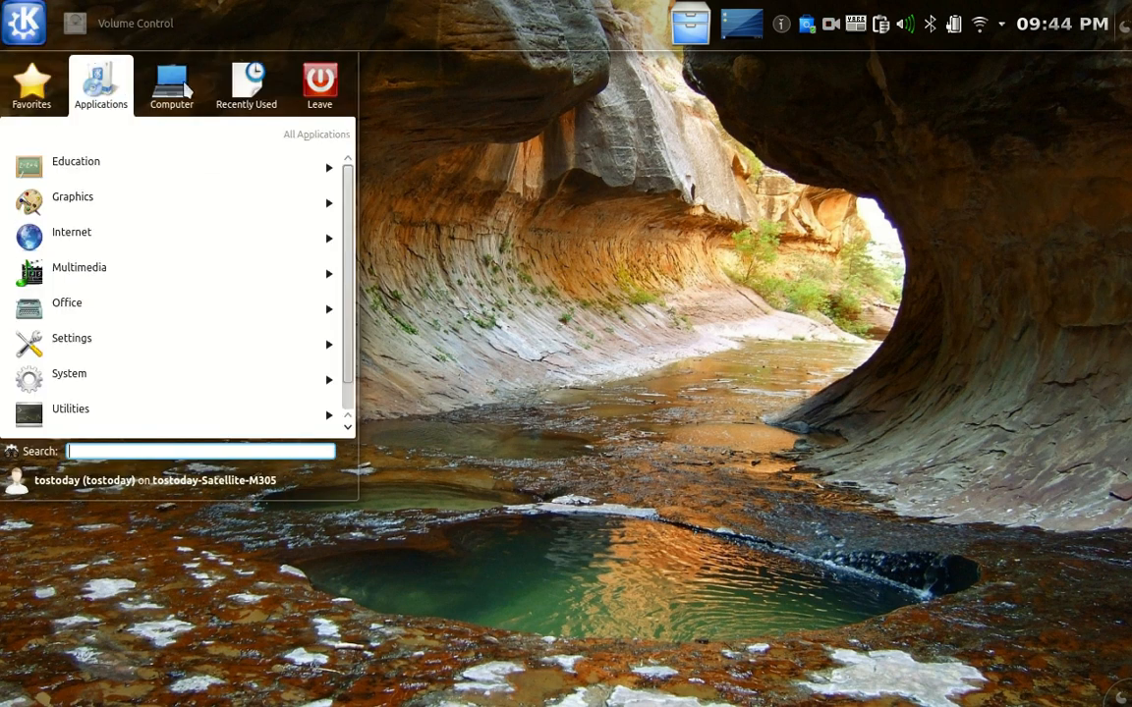
{"action": "left_click", "coordinate": [246, 86]}
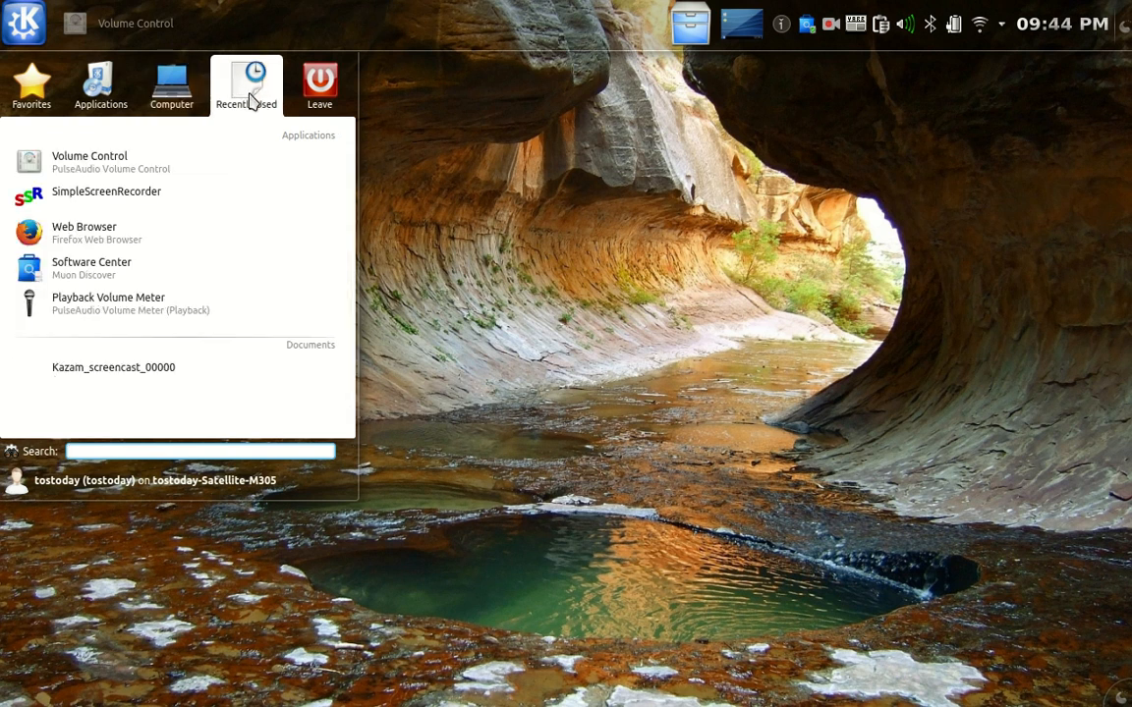
{"action": "left_click", "coordinate": [100, 85]}
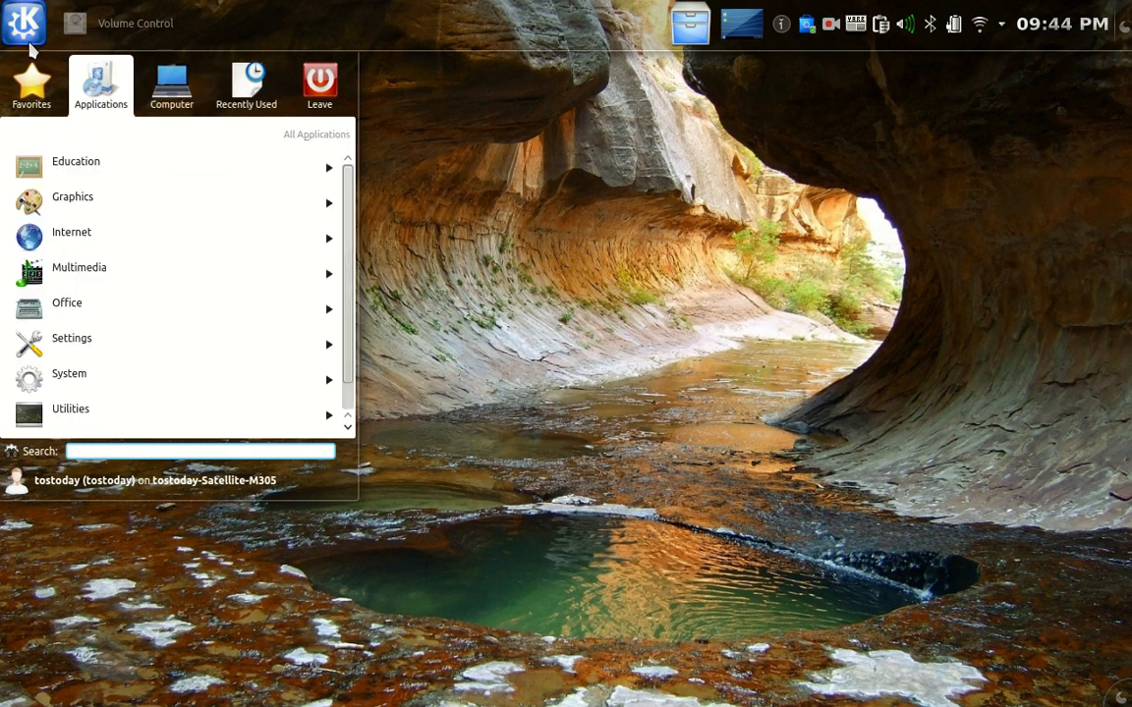
{"action": "right_click", "coordinate": [22, 23]}
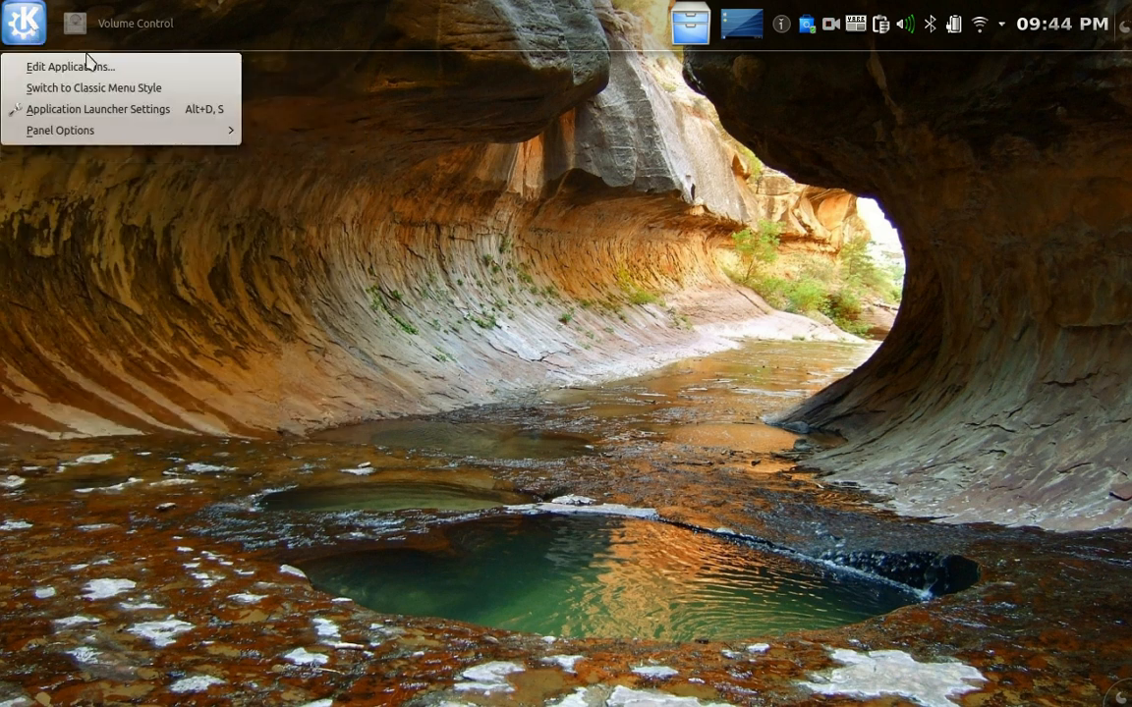
{"action": "mouse_move", "coordinate": [103, 88]}
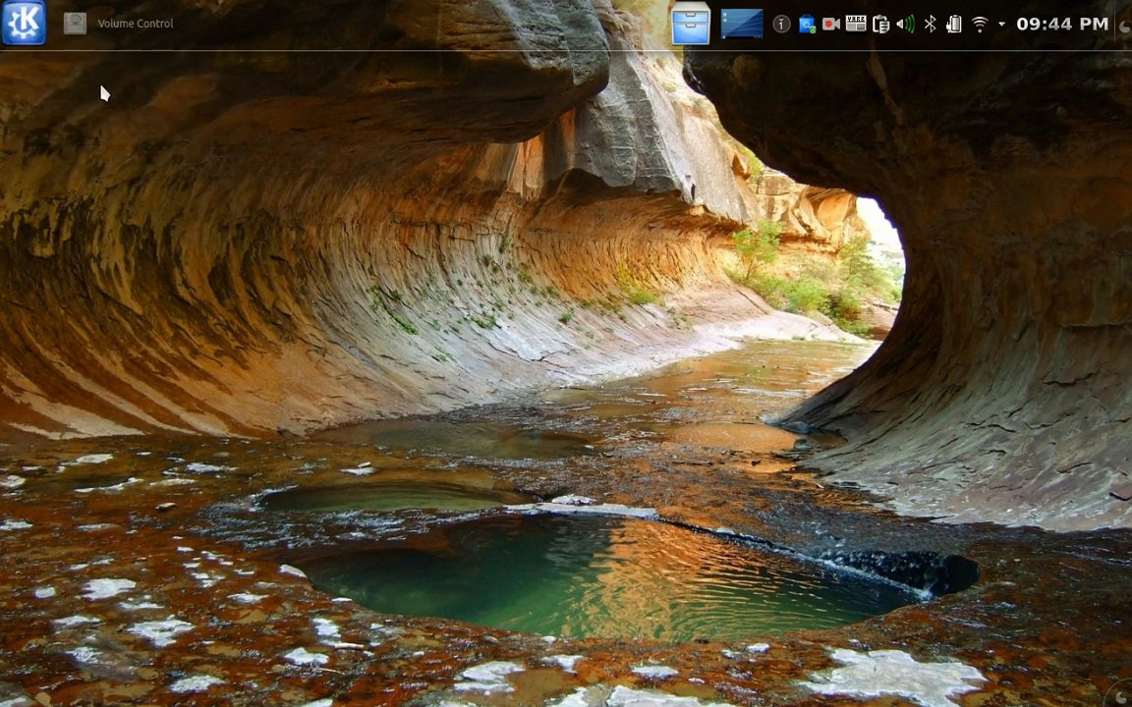
{"action": "mouse_move", "coordinate": [24, 23]}
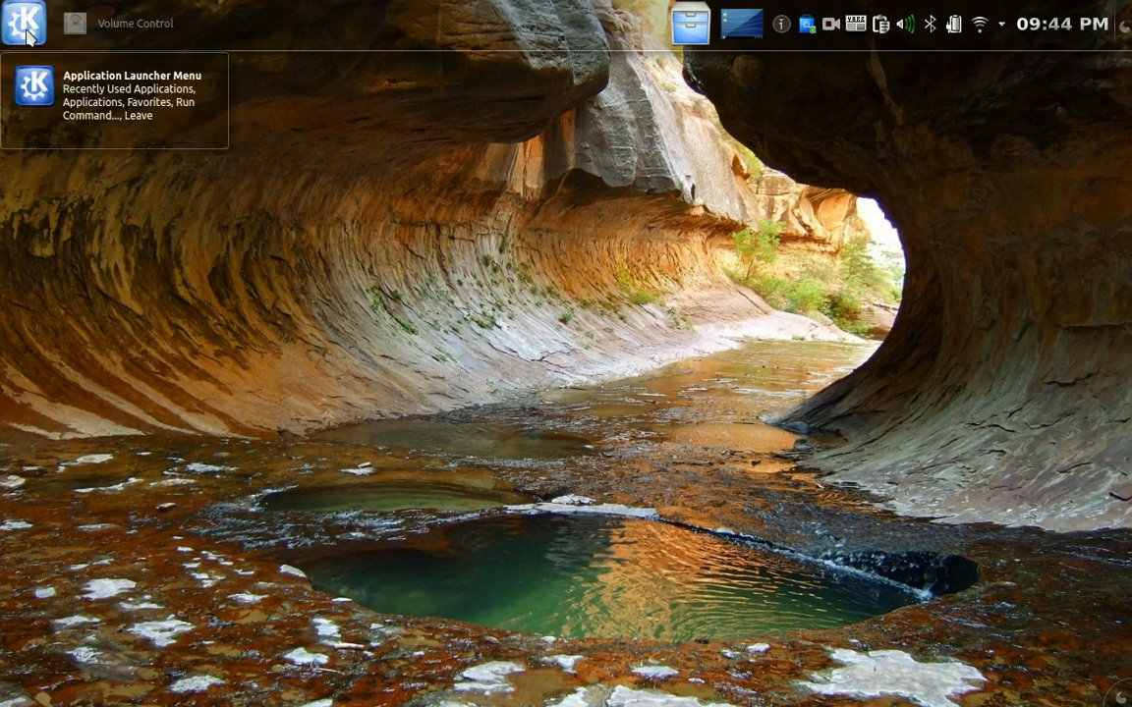
Open the K menu's Internet submenu listing Firefox Web Browser.
{"action": "left_click", "coordinate": [23, 24]}
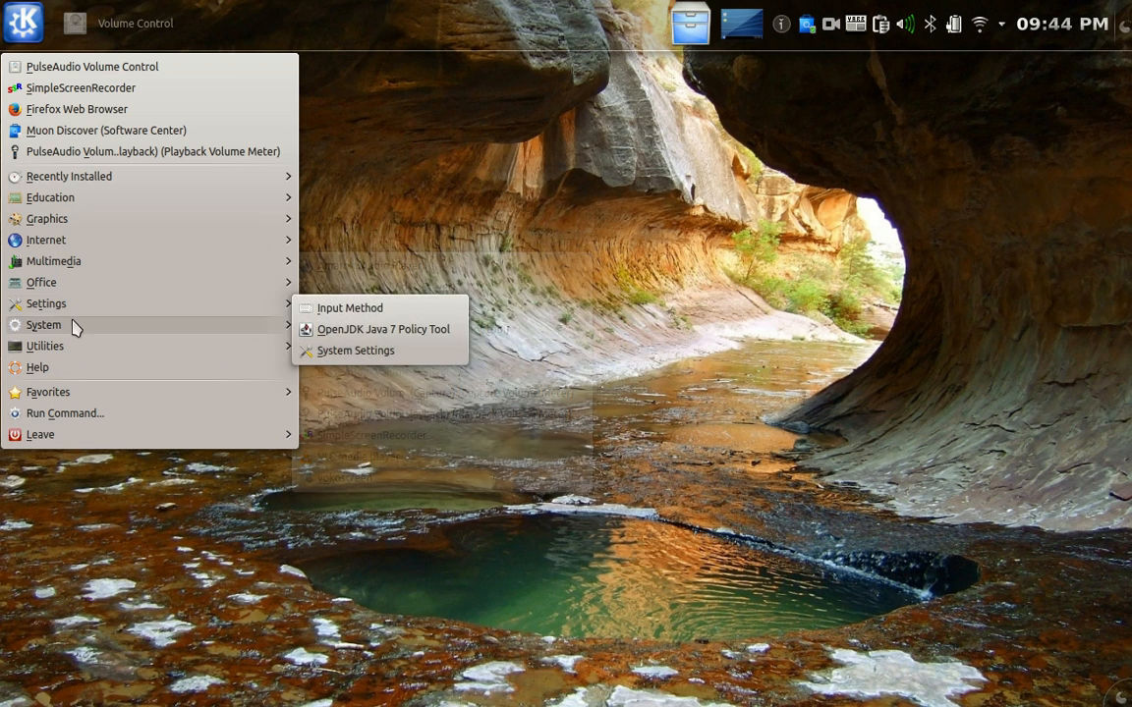
{"action": "mouse_move", "coordinate": [78, 316]}
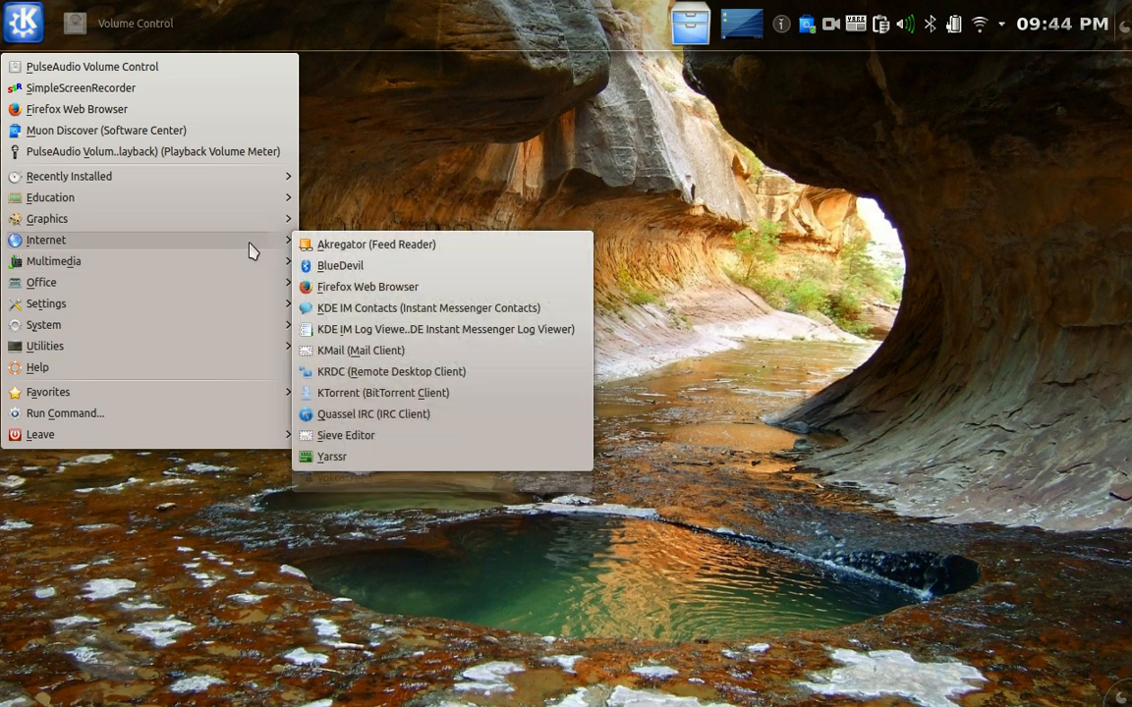
{"action": "left_click", "coordinate": [367, 285]}
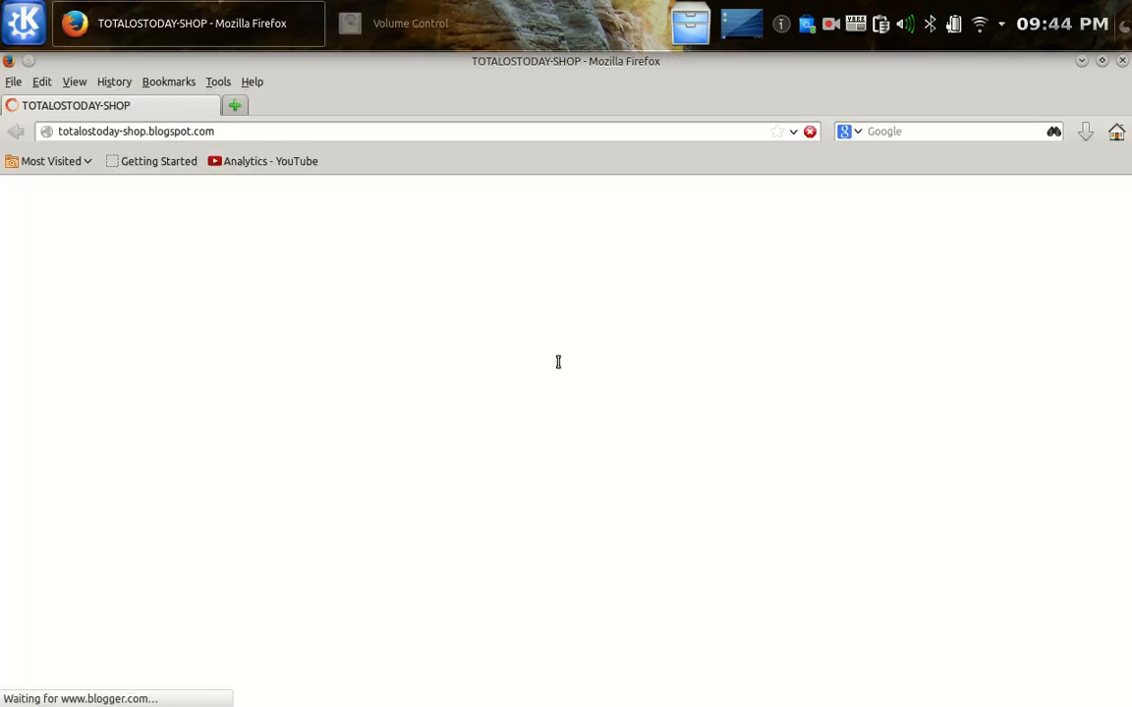
{"action": "mouse_move", "coordinate": [563, 371]}
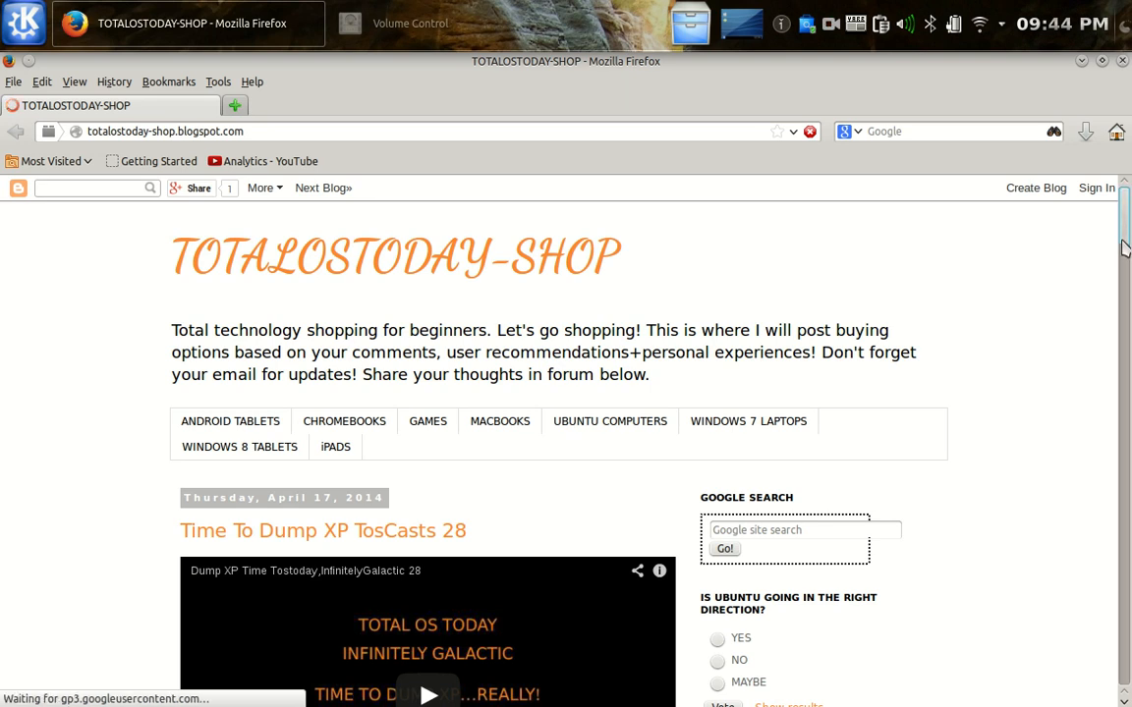
Scroll down through the TOTALOSTODAY-SHOP blog's latest post and back up.
{"action": "scroll", "scroll_direction": "down", "scroll_amount": 3}
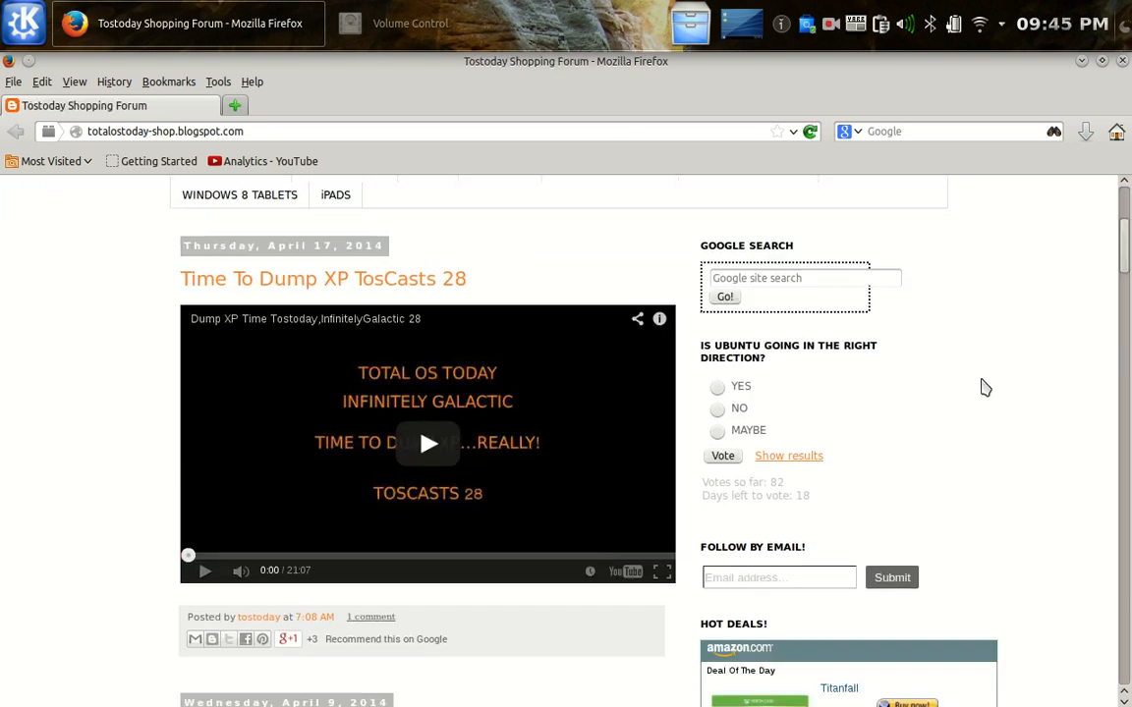
{"action": "scroll", "scroll_direction": "up", "scroll_amount": 3}
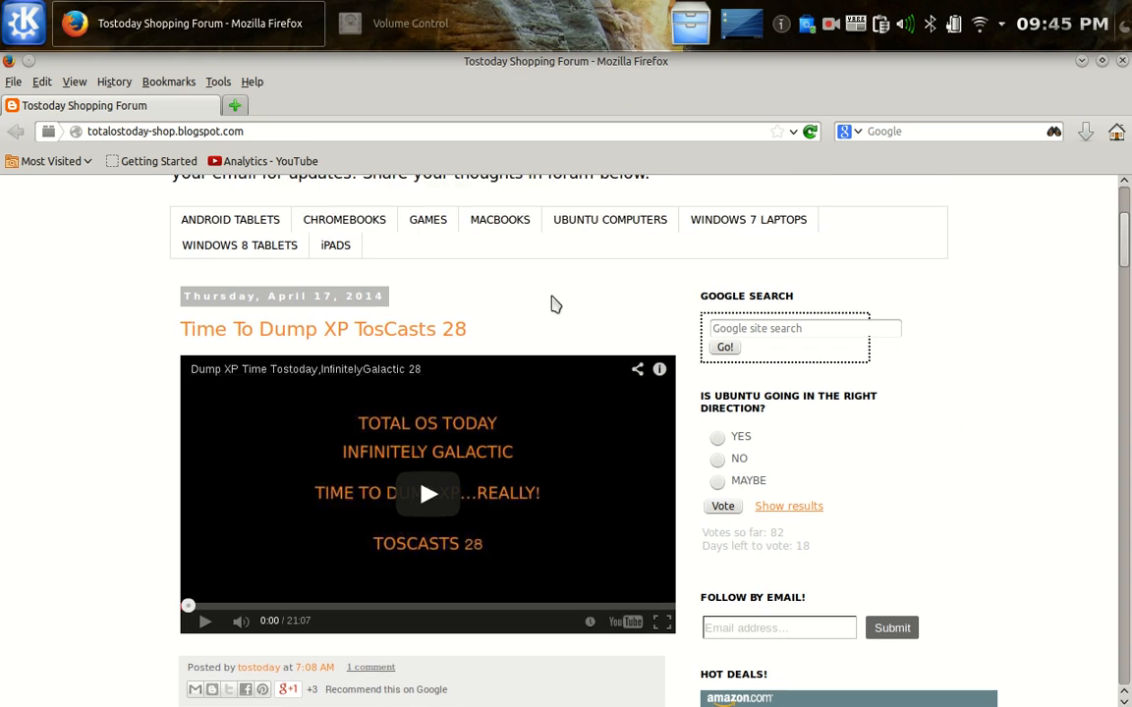
{"action": "mouse_move", "coordinate": [1017, 310]}
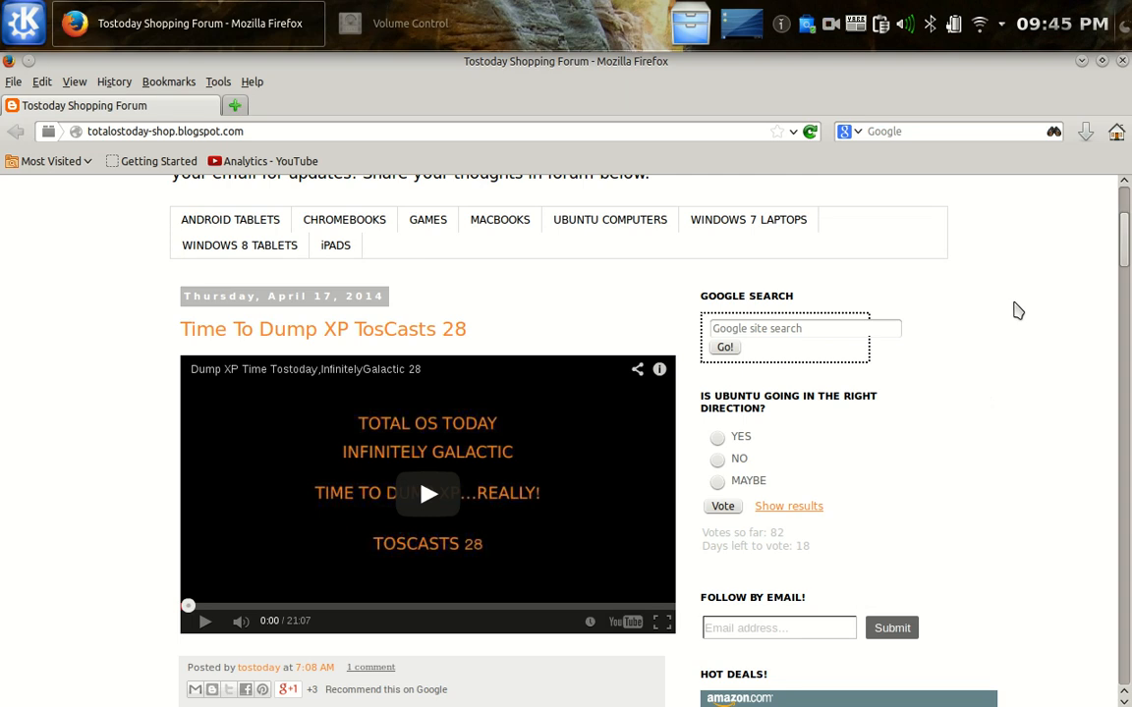
{"action": "mouse_move", "coordinate": [1094, 193]}
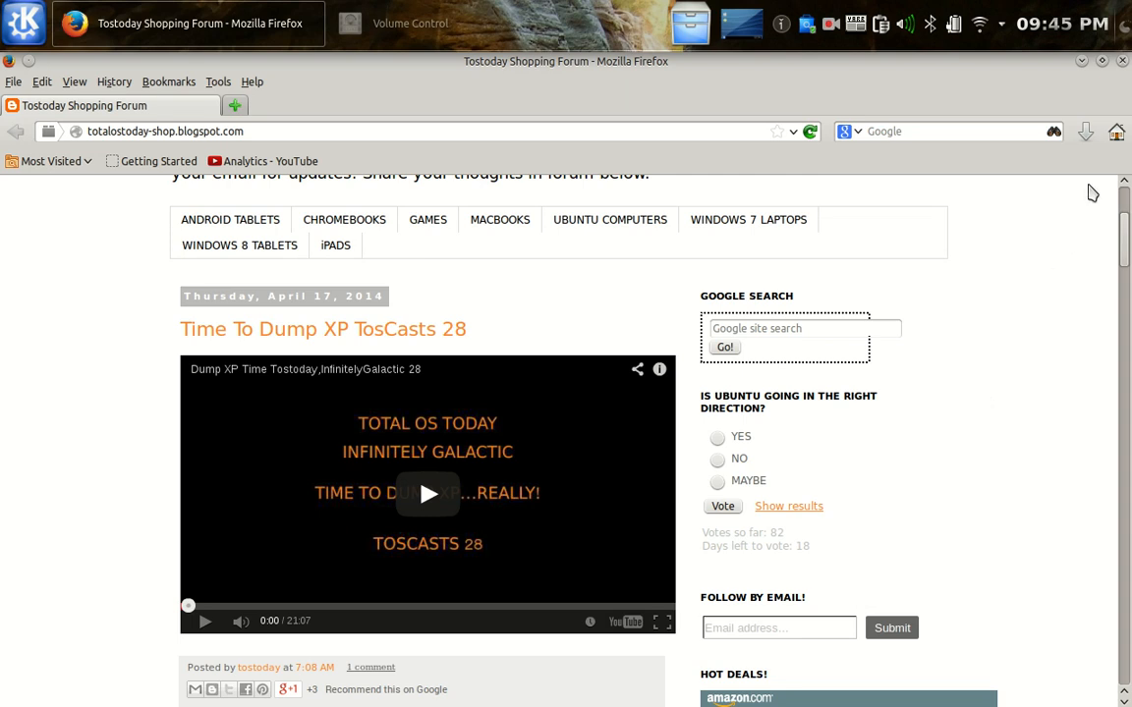
{"action": "mouse_move", "coordinate": [393, 182]}
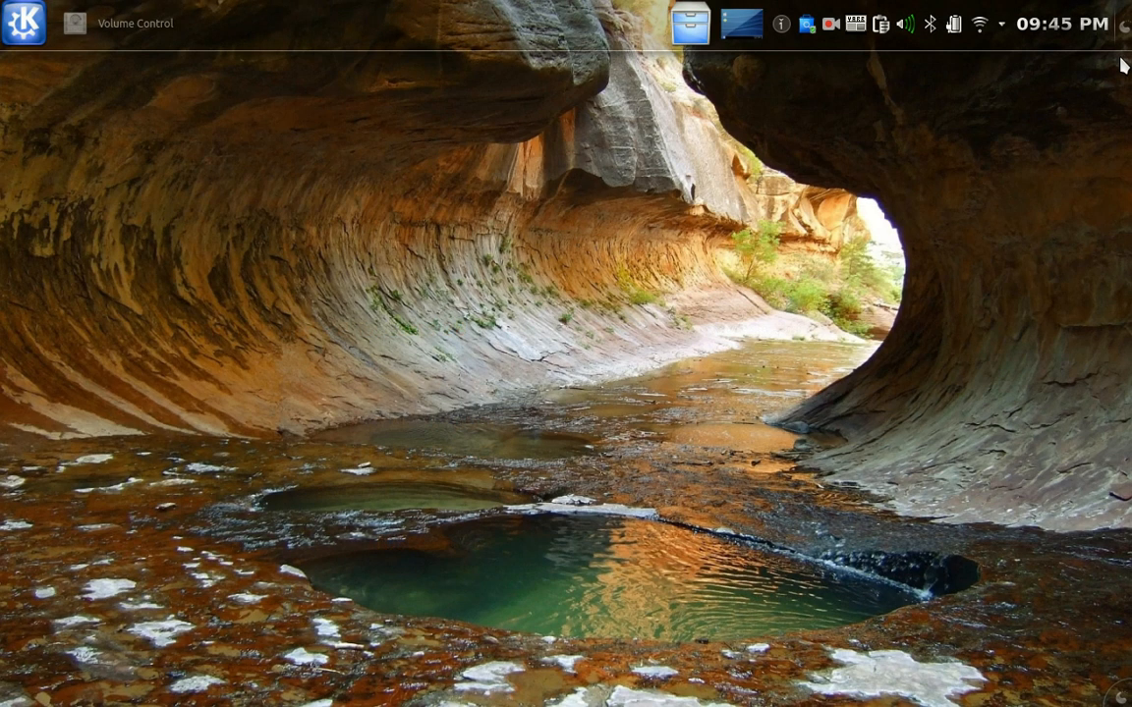
{"action": "left_click", "coordinate": [1061, 23]}
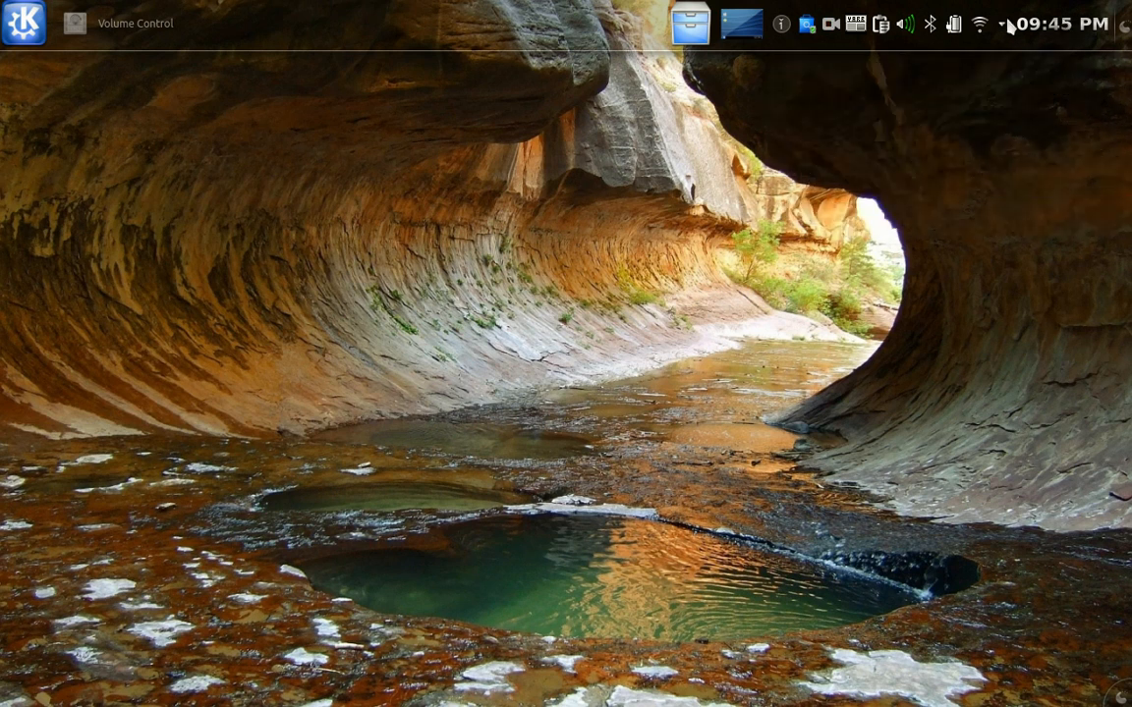
{"action": "mouse_move", "coordinate": [1006, 31]}
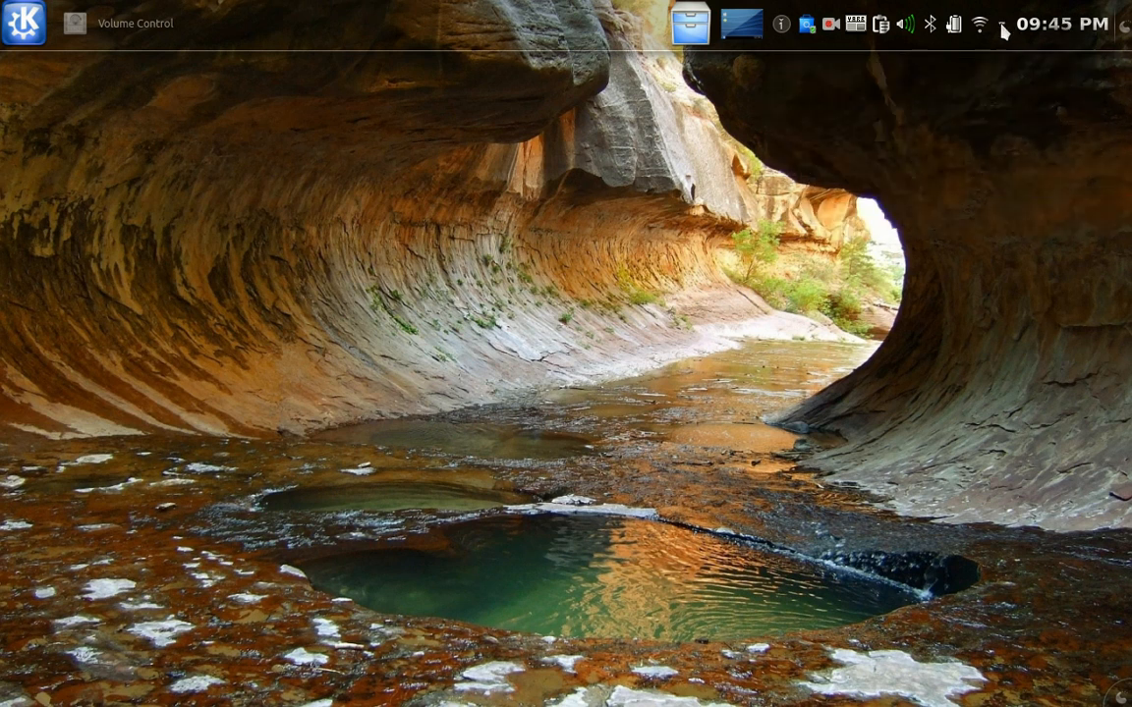
{"action": "left_click", "coordinate": [979, 24]}
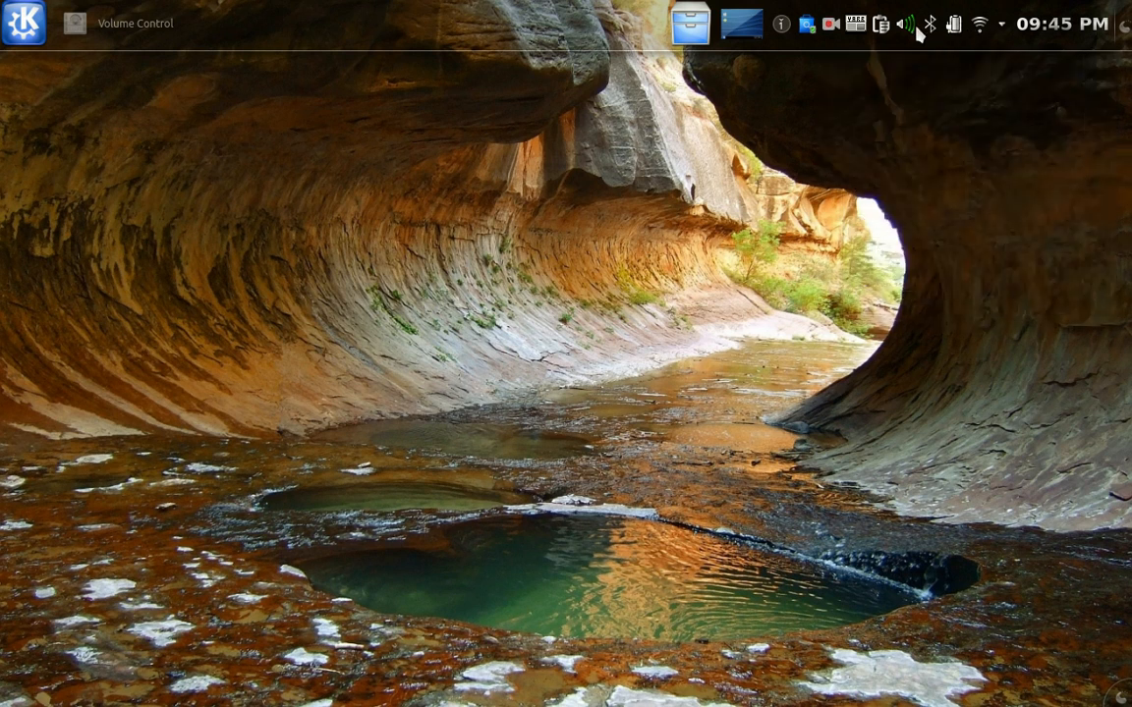
{"action": "left_click", "coordinate": [905, 24]}
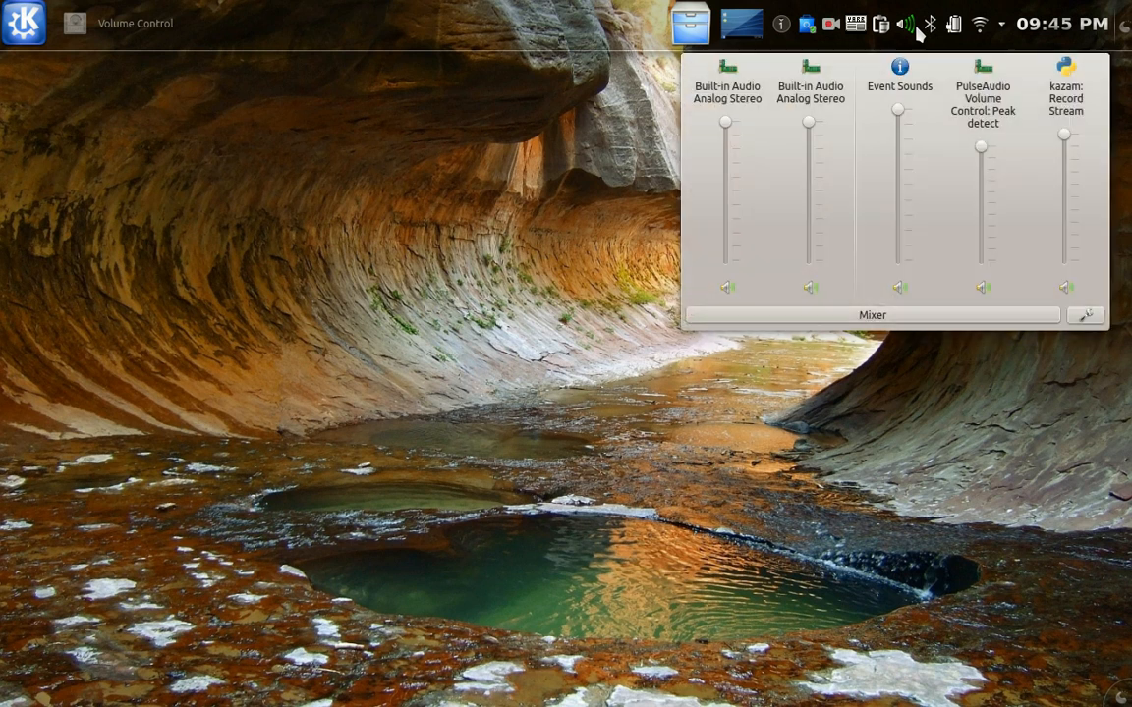
{"action": "left_click", "coordinate": [905, 24]}
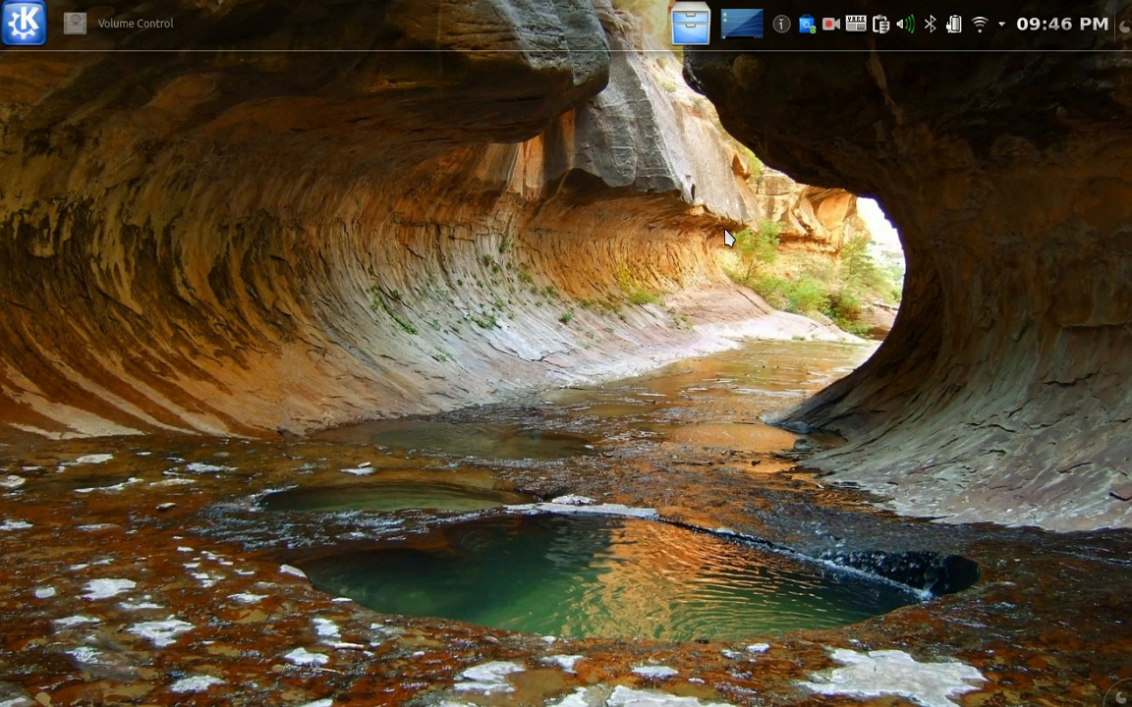
{"action": "mouse_move", "coordinate": [727, 73]}
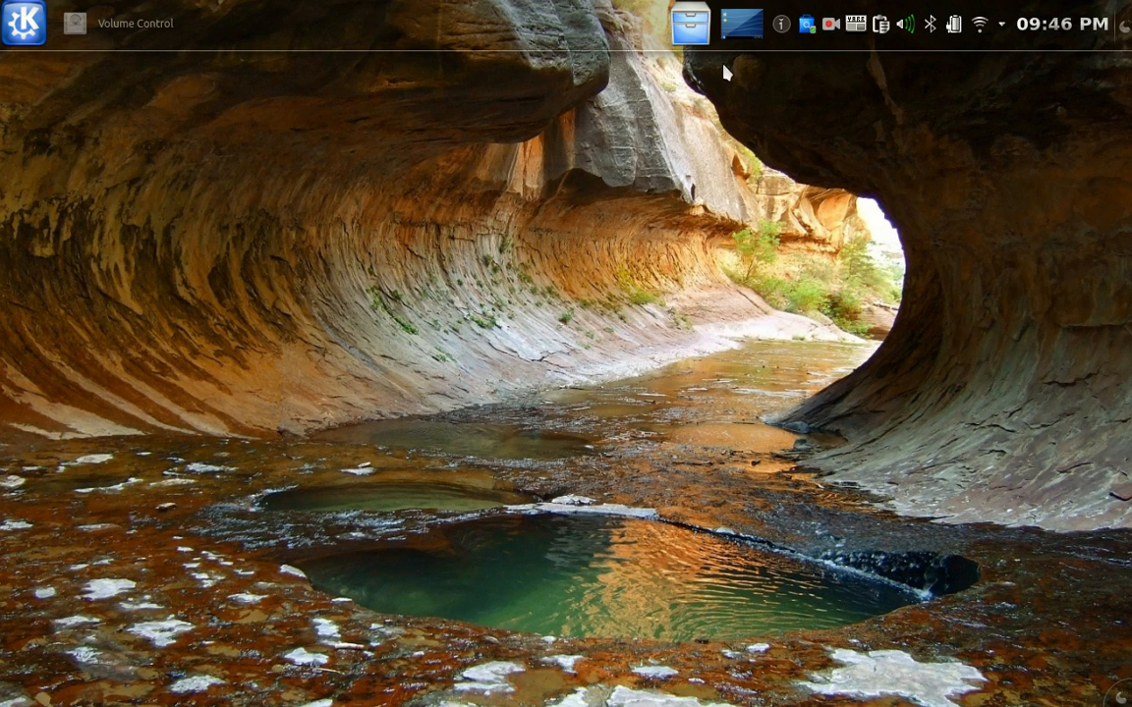
{"action": "mouse_move", "coordinate": [614, 42]}
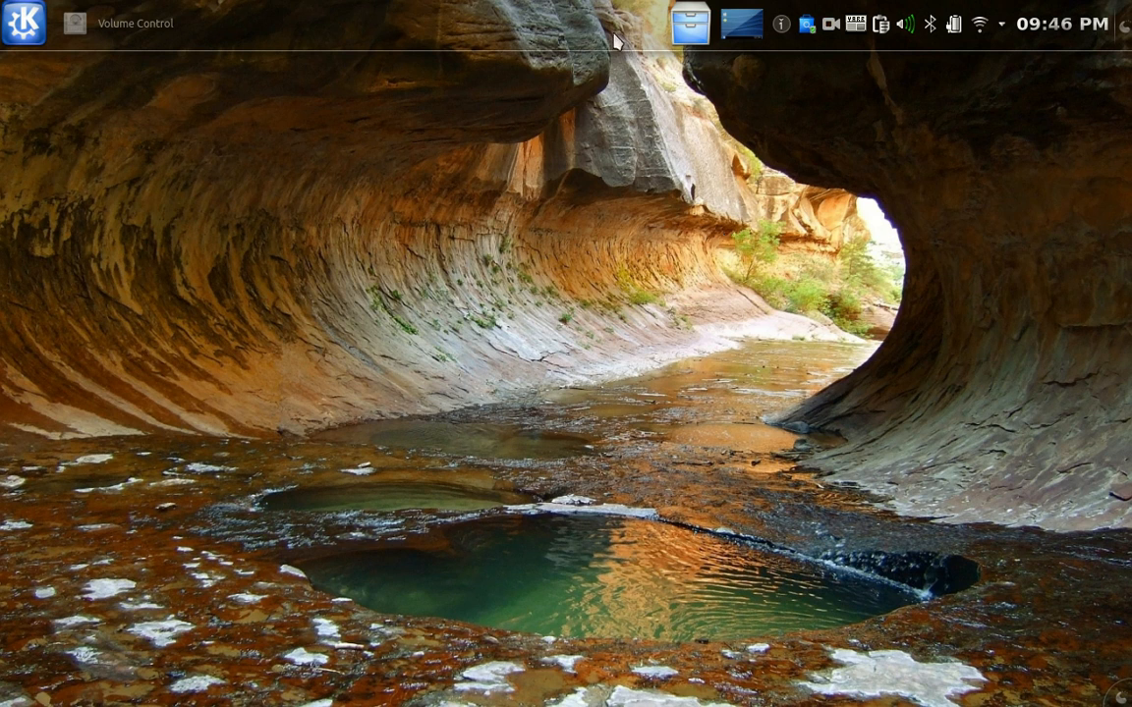
Open Dolphin on Home, try Compact, Details and Icons views, split panes, then close.
{"action": "left_click", "coordinate": [689, 22]}
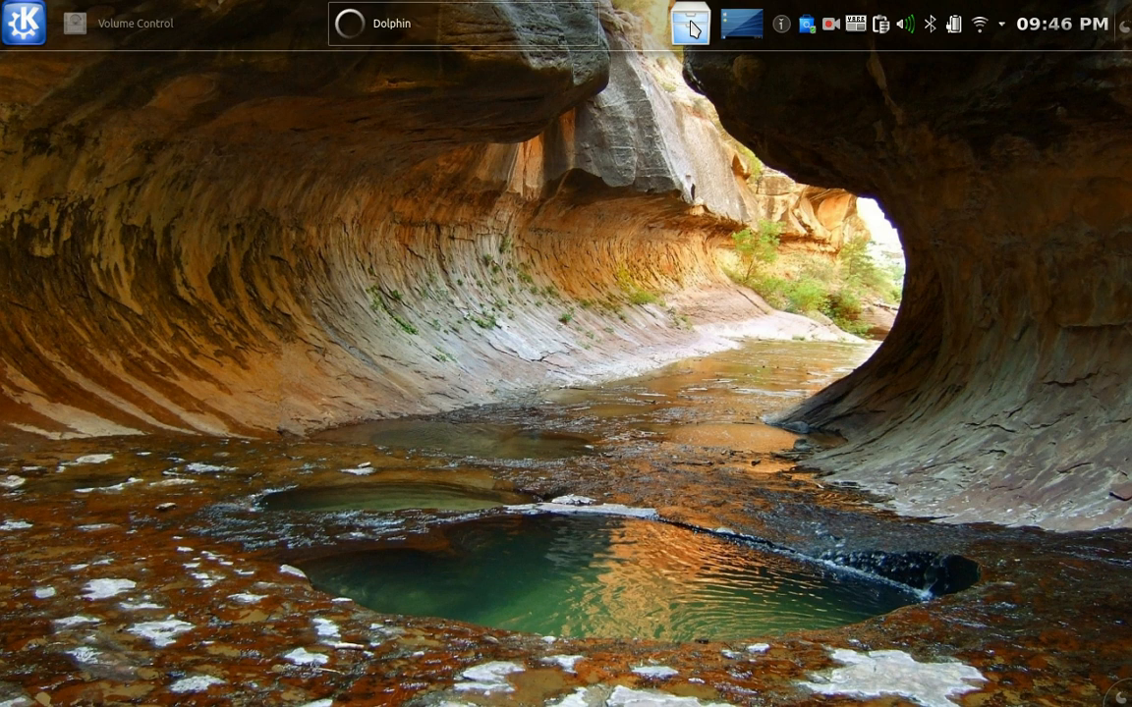
{"action": "left_click", "coordinate": [391, 23]}
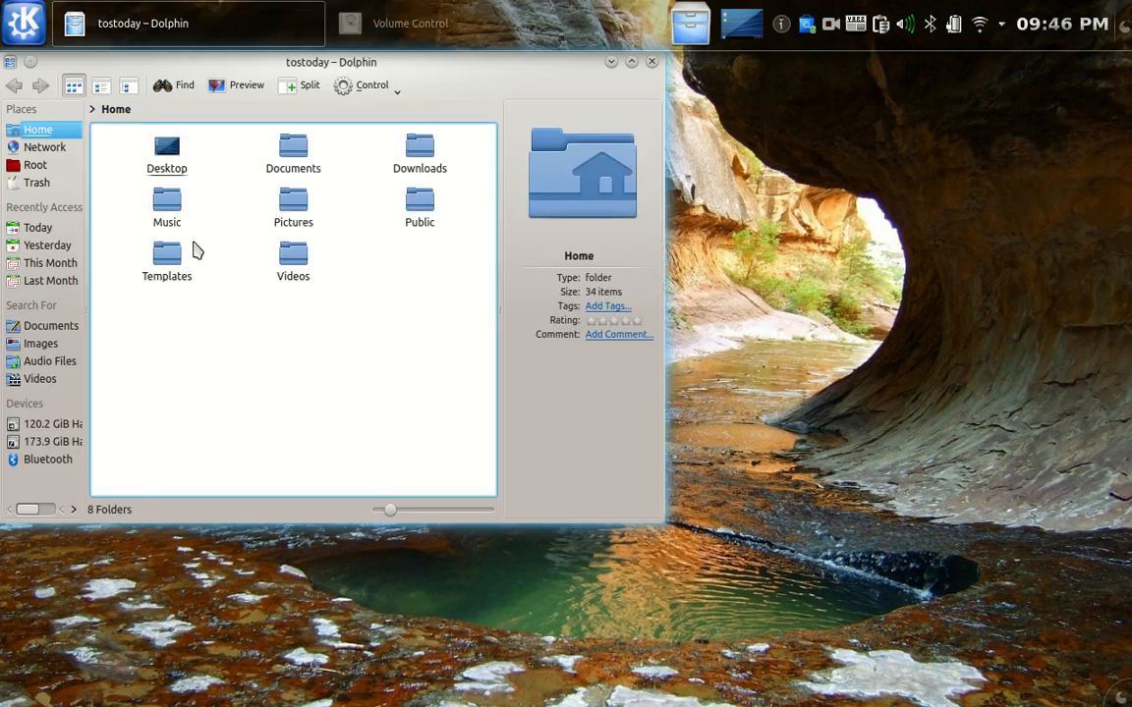
{"action": "left_click", "coordinate": [100, 85]}
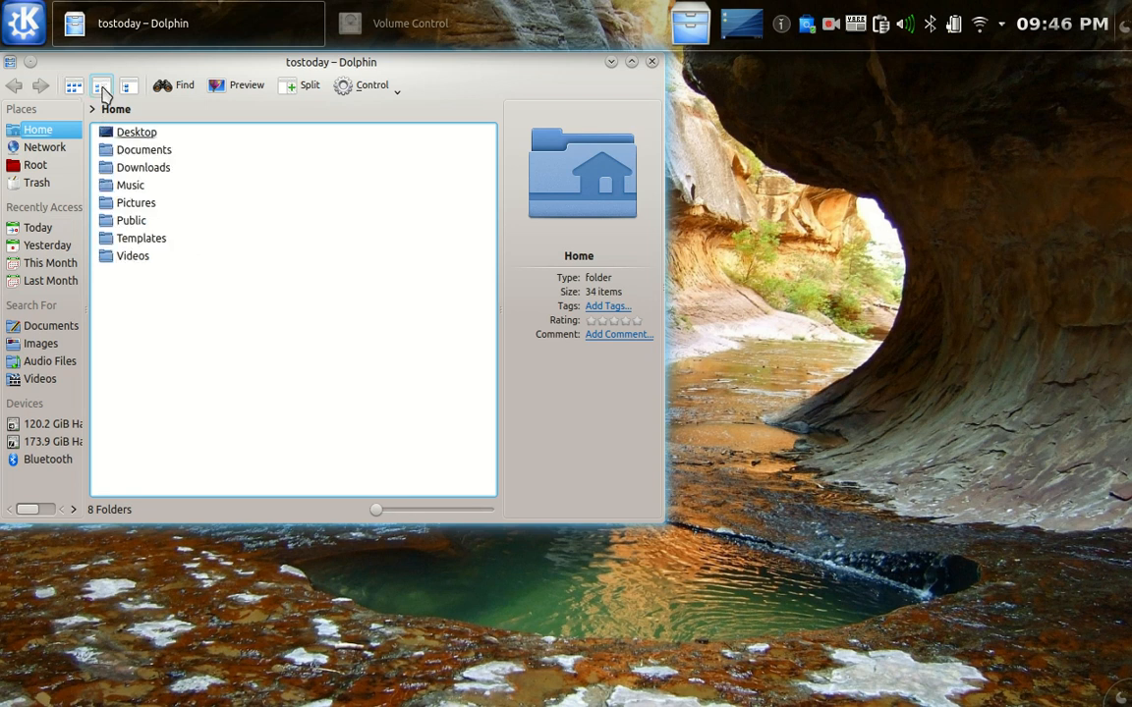
{"action": "left_click", "coordinate": [101, 86]}
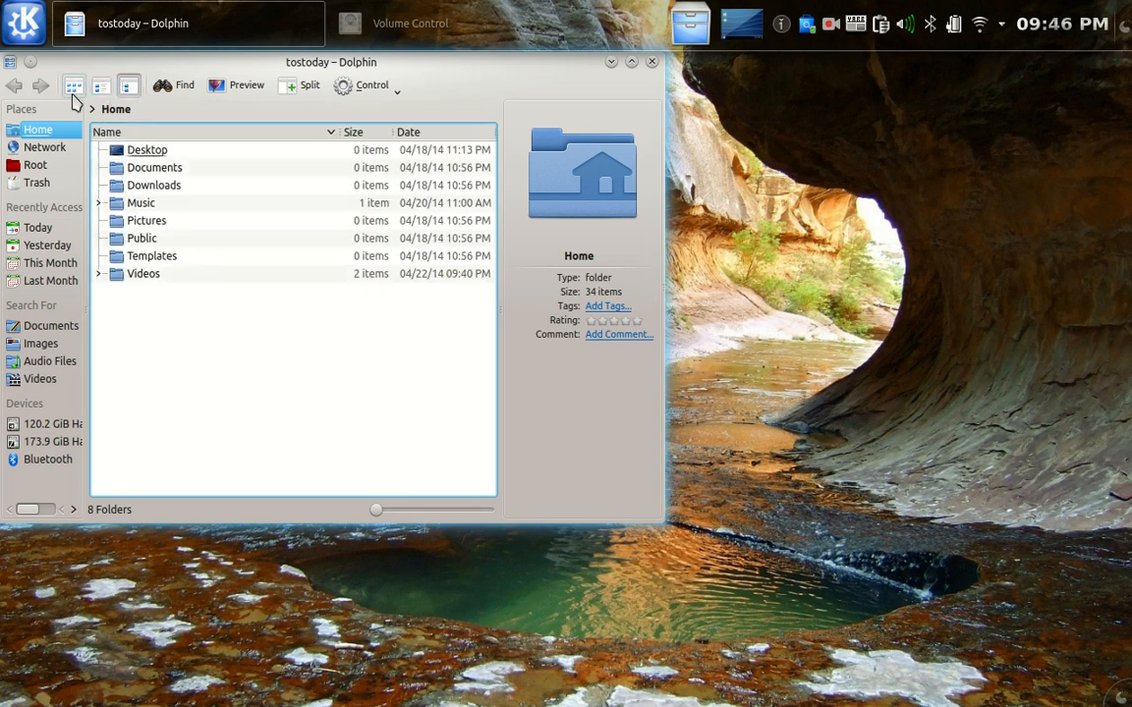
{"action": "left_click", "coordinate": [73, 85]}
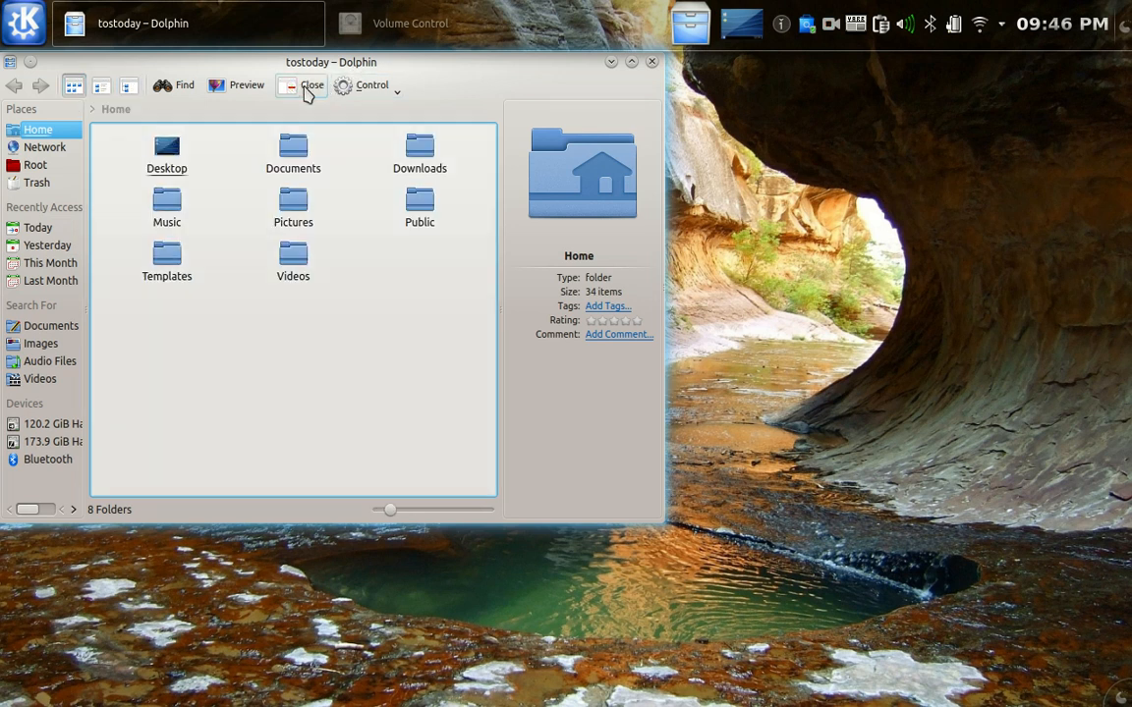
{"action": "left_click", "coordinate": [100, 85]}
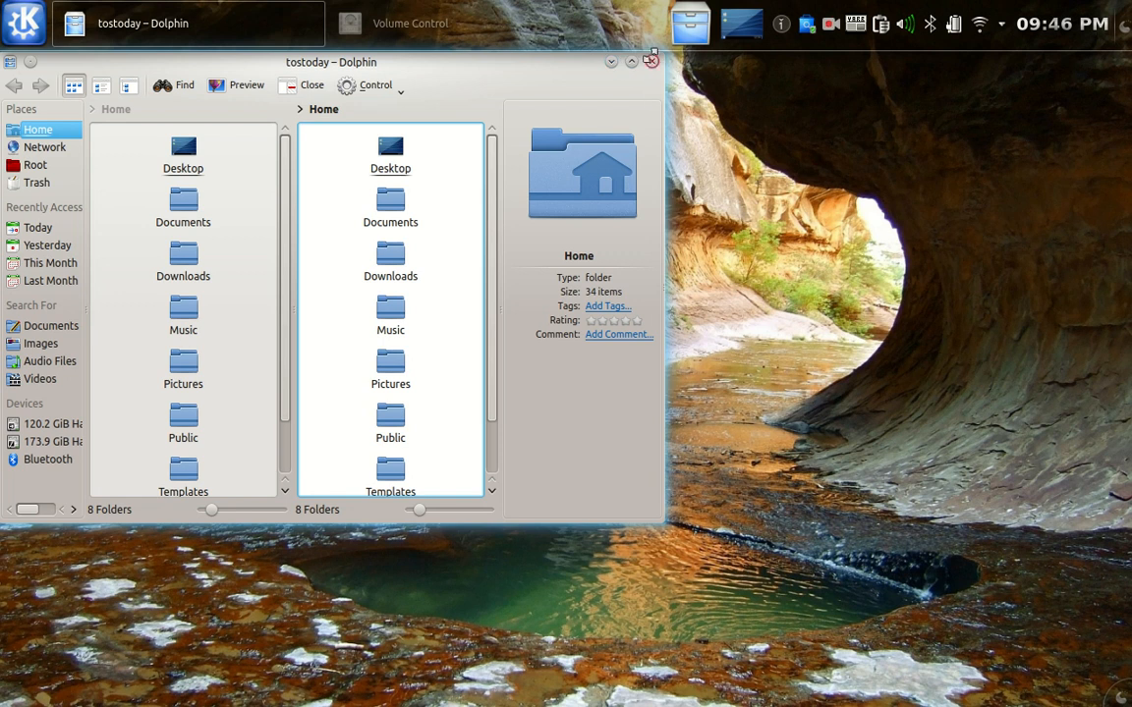
{"action": "left_click", "coordinate": [650, 61]}
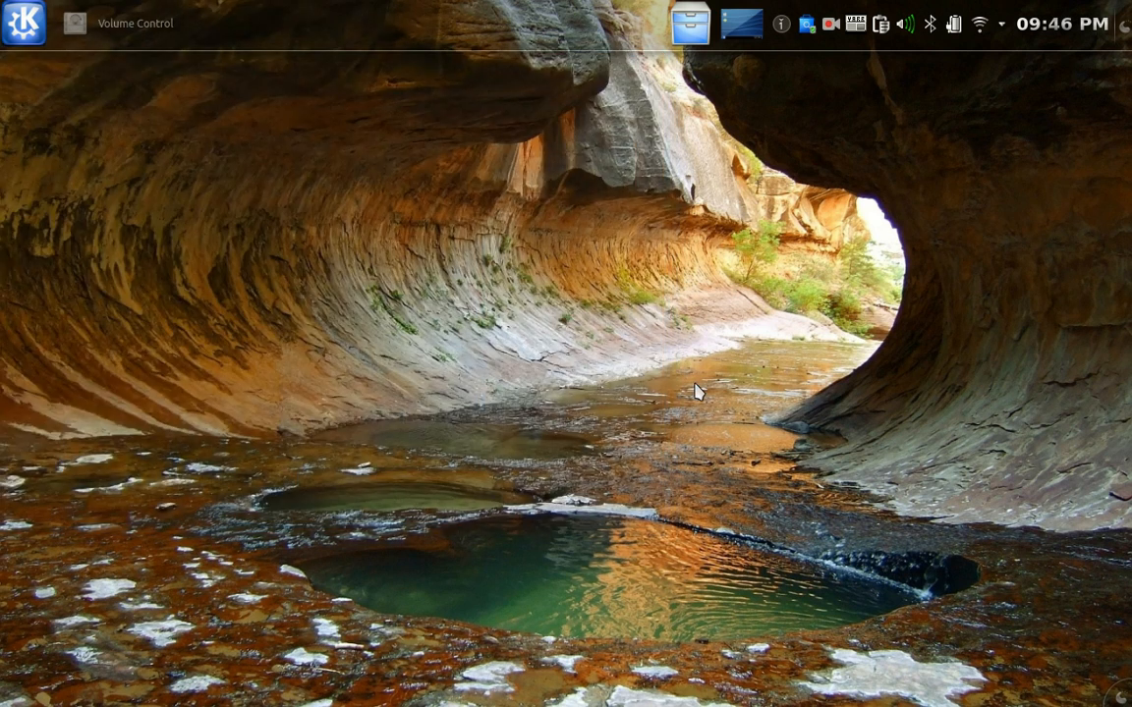